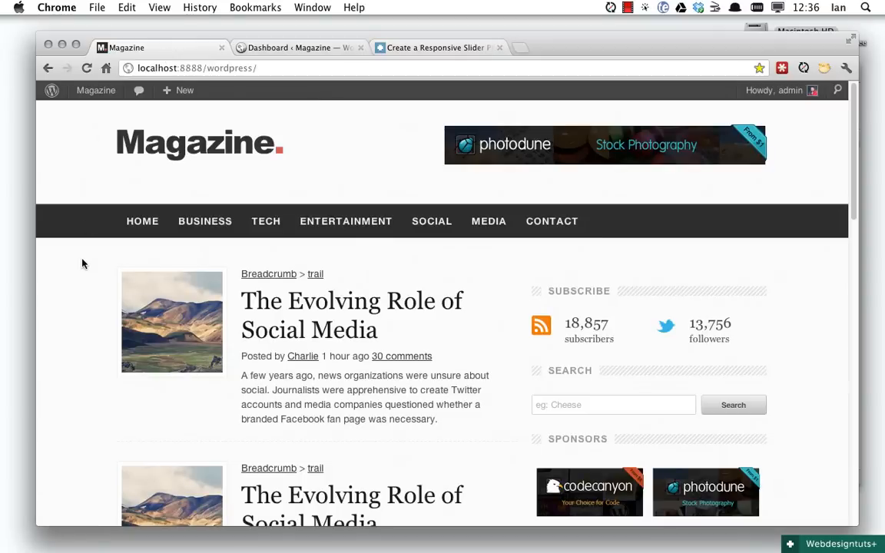
{"action": "mouse_move", "coordinate": [129, 256]}
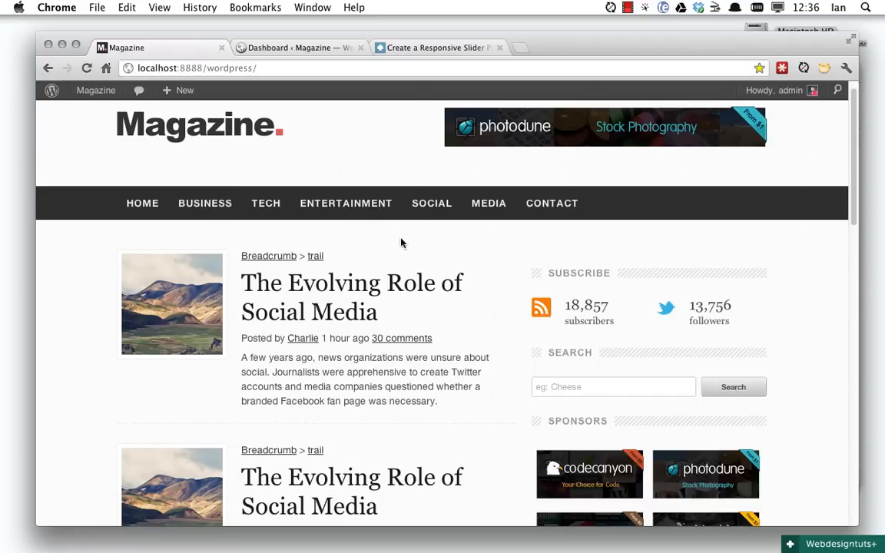
{"action": "mouse_move", "coordinate": [477, 243]}
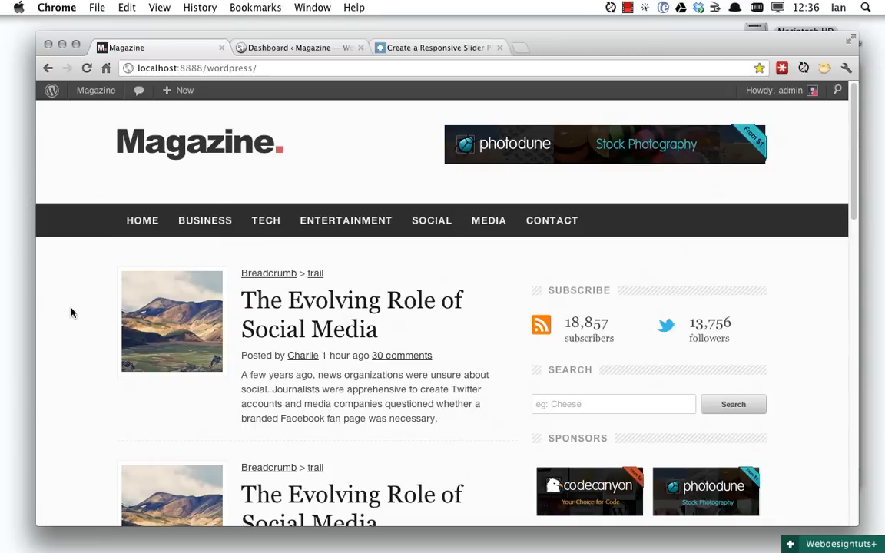
{"action": "mouse_move", "coordinate": [109, 340]}
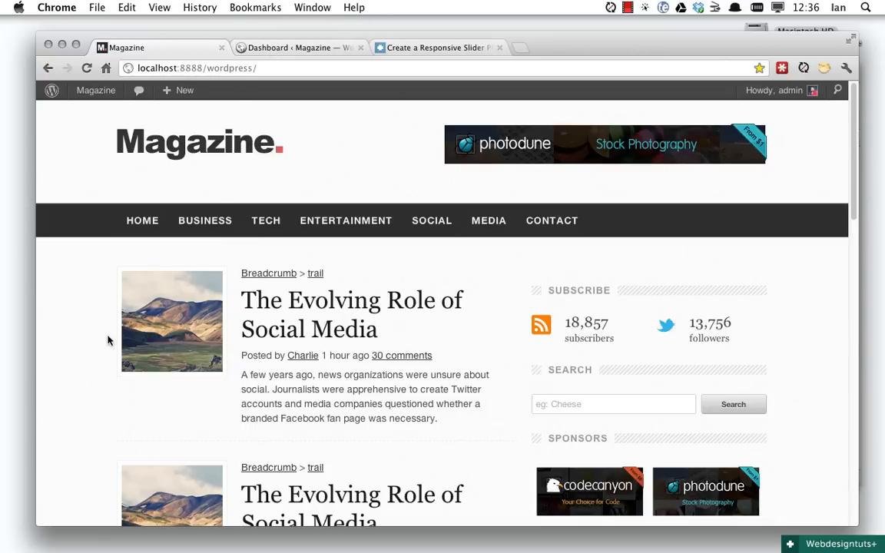
{"action": "mouse_move", "coordinate": [85, 333]}
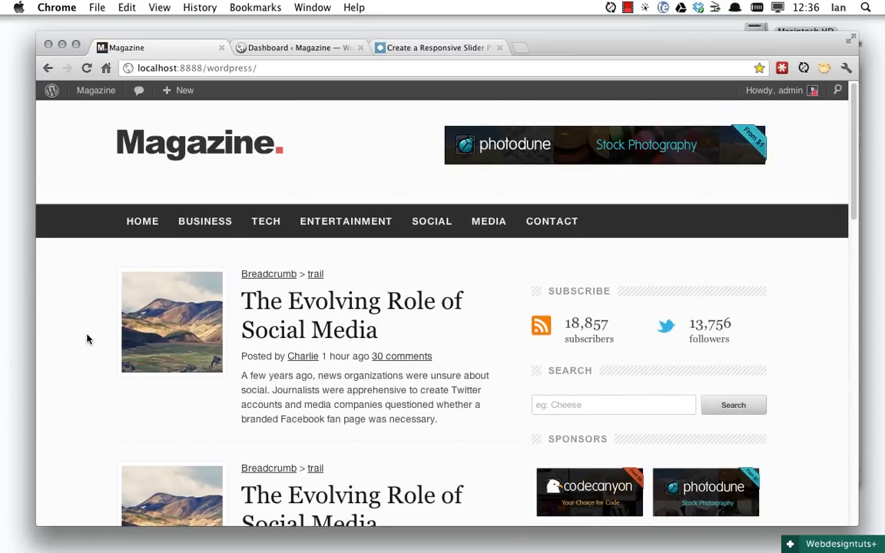
Switch to the wptuts+ FlexSlider tutorial tab and skim through all its steps.
{"action": "left_click", "coordinate": [434, 47]}
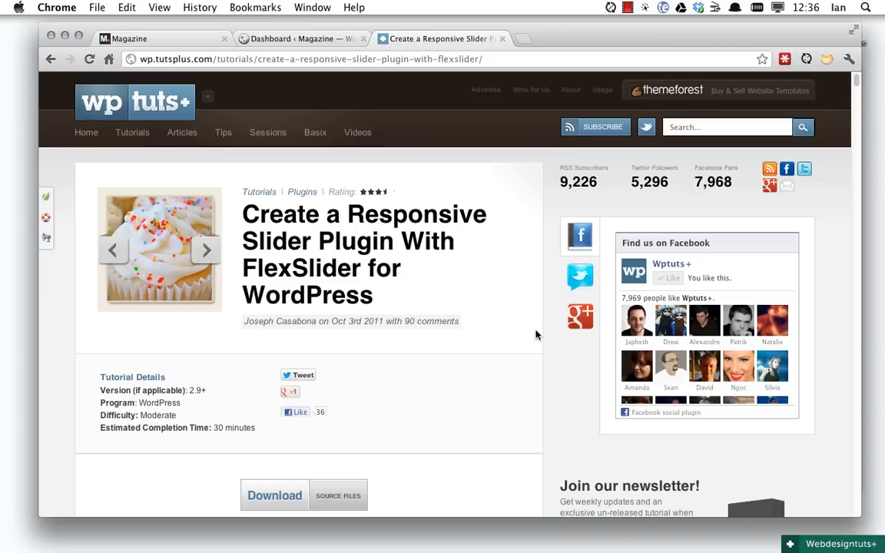
{"action": "mouse_move", "coordinate": [535, 337]}
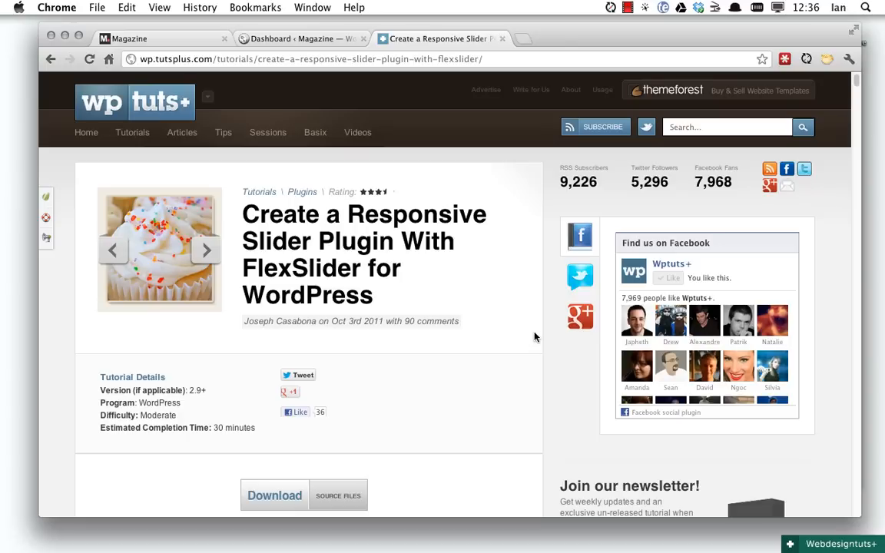
{"action": "mouse_move", "coordinate": [538, 342]}
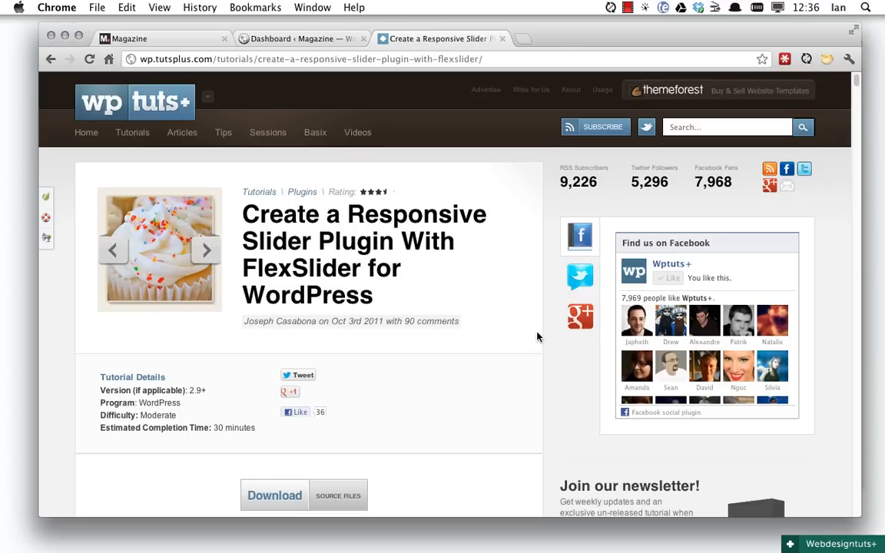
{"action": "scroll", "scroll_direction": "down", "scroll_amount": 3}
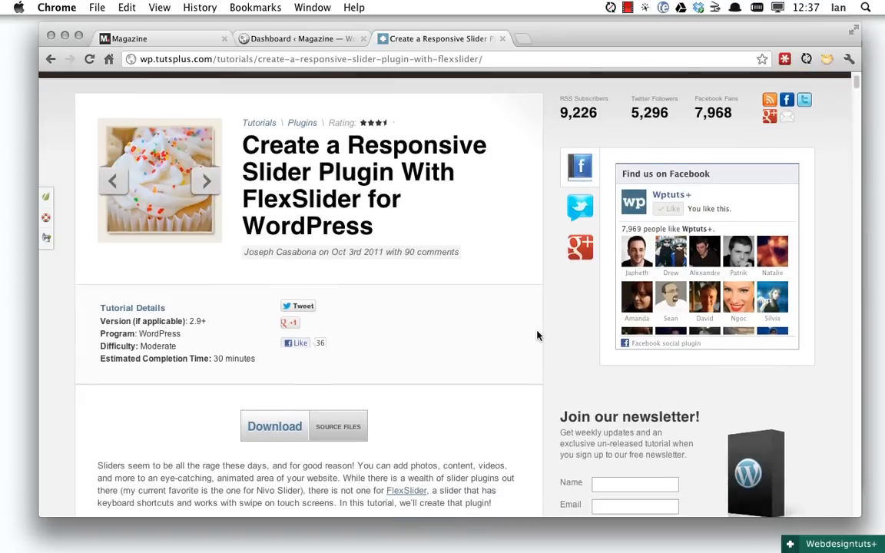
{"action": "scroll", "scroll_direction": "down", "scroll_amount": 3}
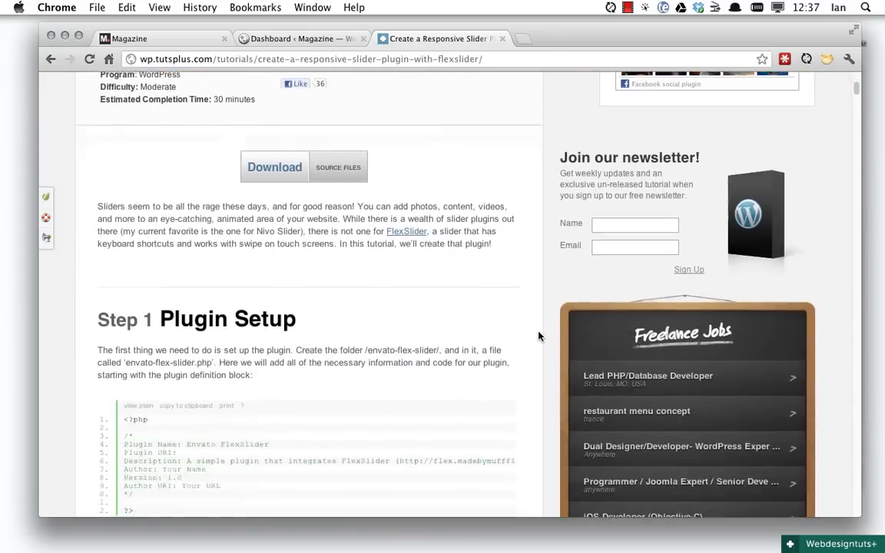
{"action": "scroll", "scroll_direction": "down", "scroll_amount": 3}
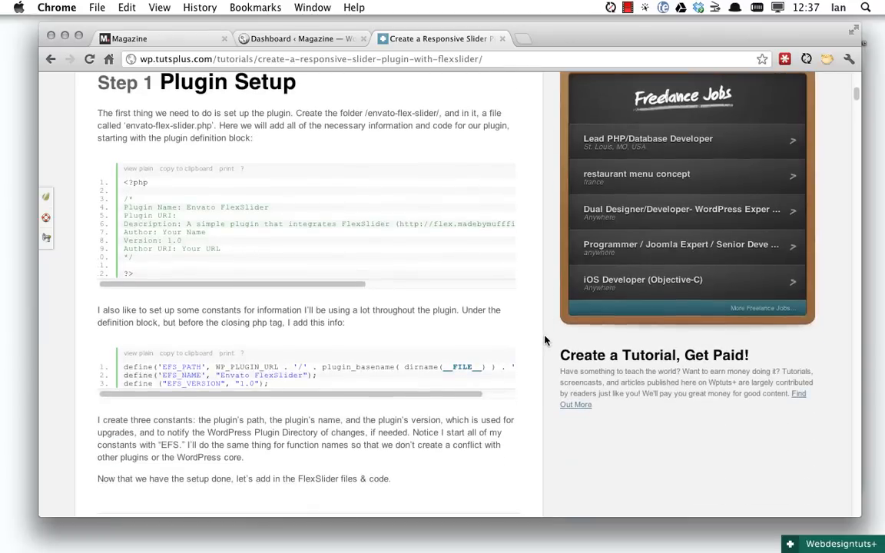
{"action": "scroll", "scroll_direction": "down", "scroll_amount": 3}
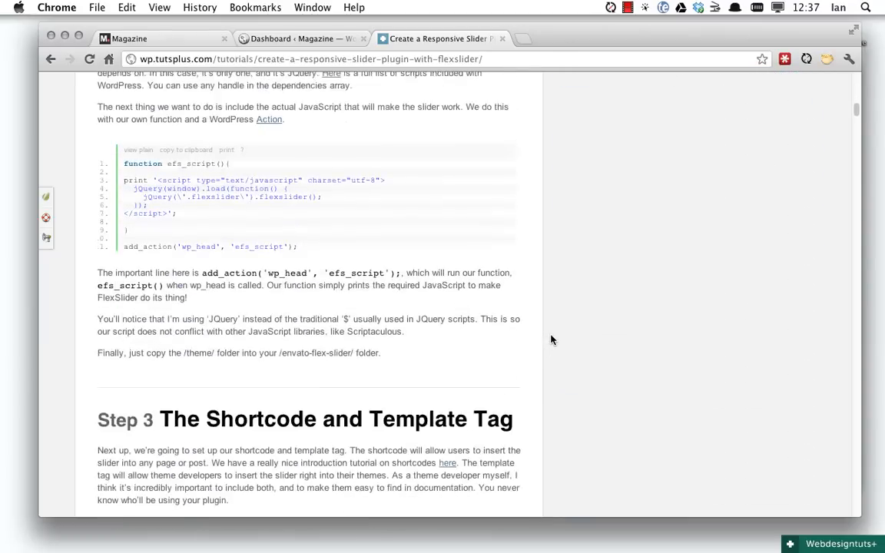
{"action": "scroll", "scroll_direction": "down", "scroll_amount": 3}
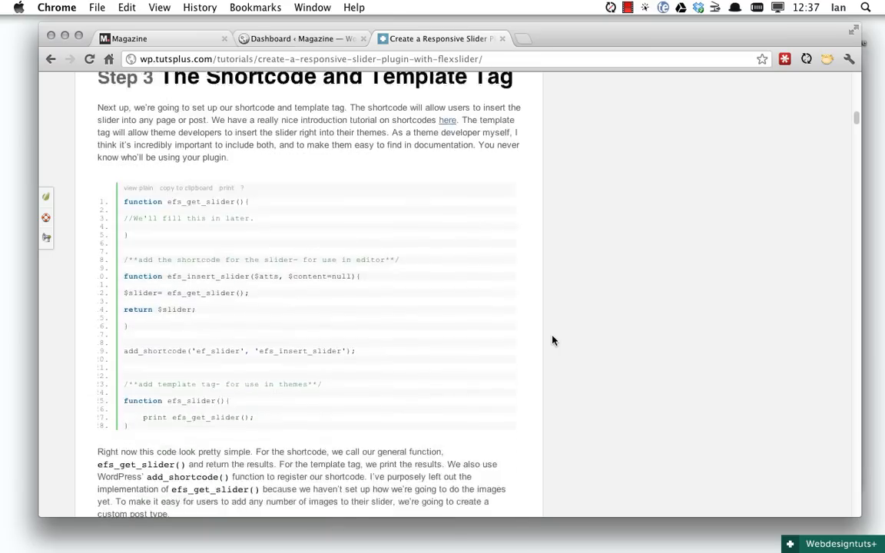
{"action": "scroll", "scroll_direction": "down", "scroll_amount": 3}
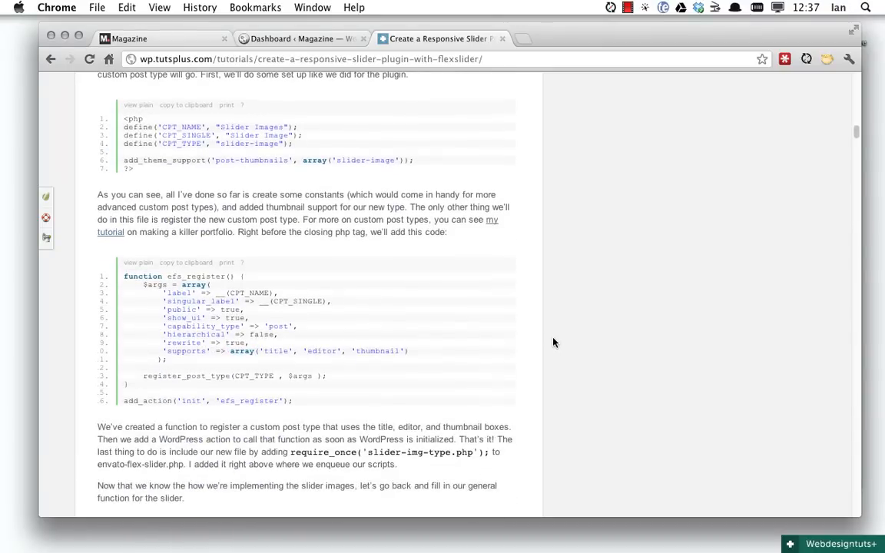
{"action": "scroll", "scroll_direction": "down", "scroll_amount": 3}
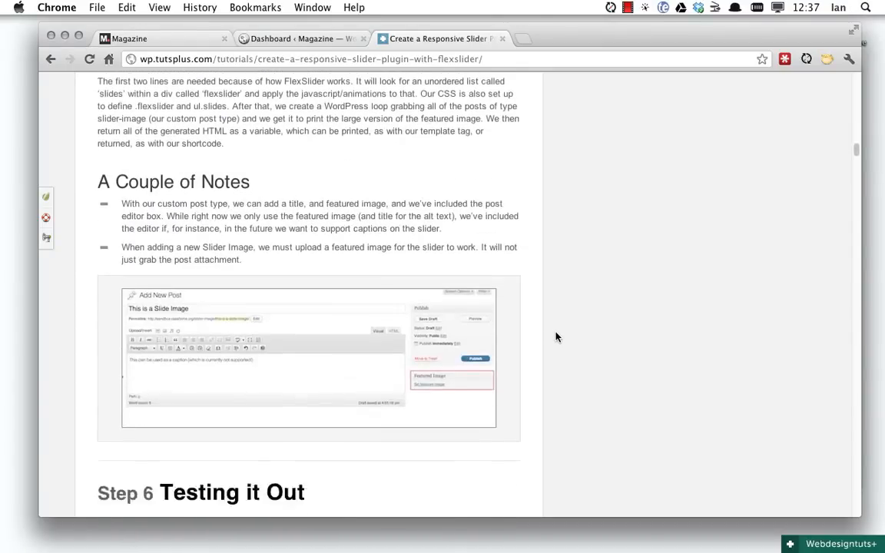
{"action": "scroll", "scroll_direction": "down", "scroll_amount": 3}
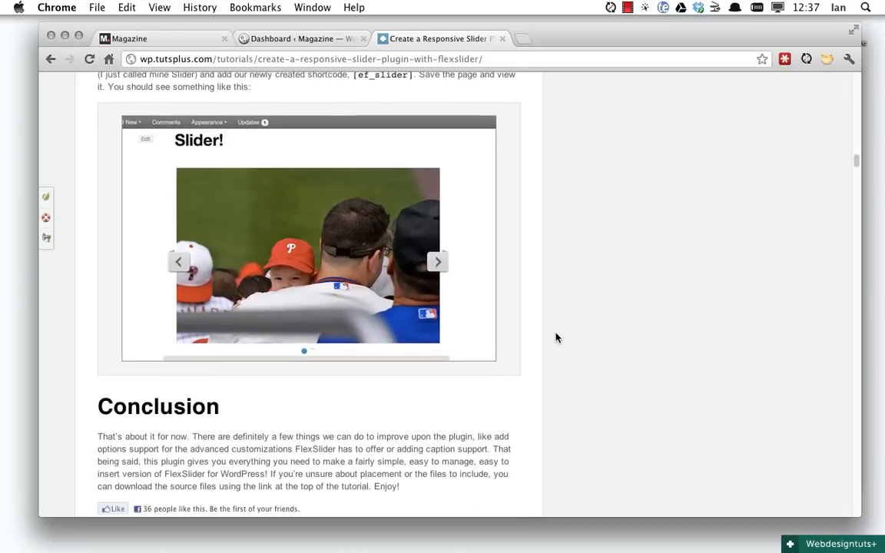
{"action": "scroll", "scroll_direction": "down", "scroll_amount": 3}
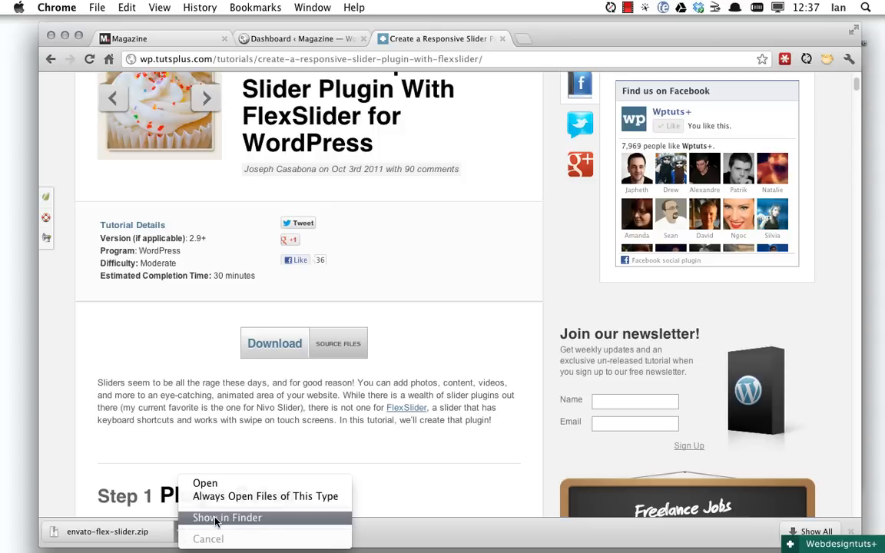
Reveal the download in Finder and open envato-flex-slider inside wp-content/plugins.
{"action": "left_click", "coordinate": [228, 517]}
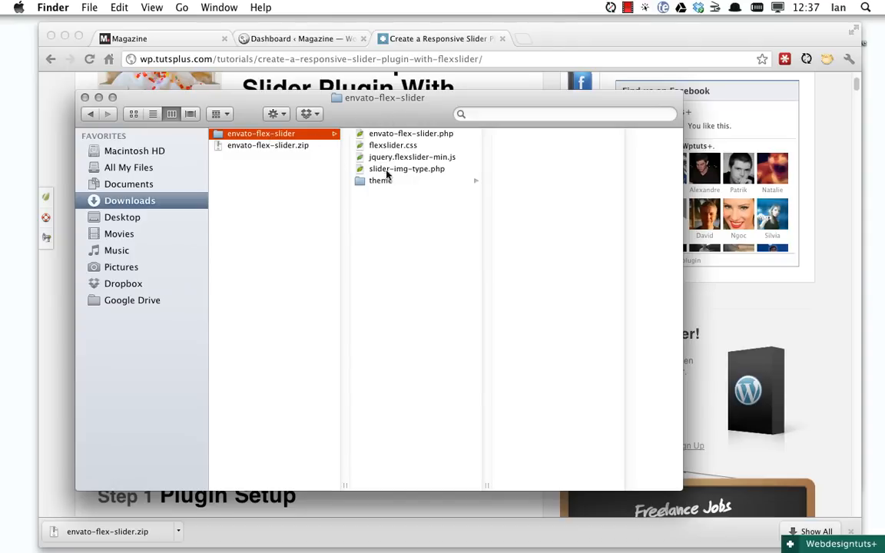
{"action": "mouse_move", "coordinate": [411, 120]}
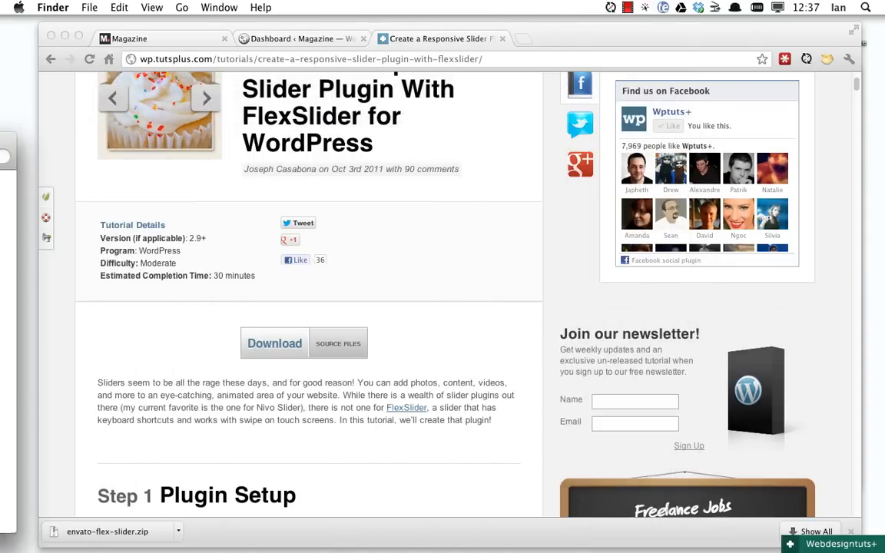
{"action": "mouse_move", "coordinate": [62, 37]}
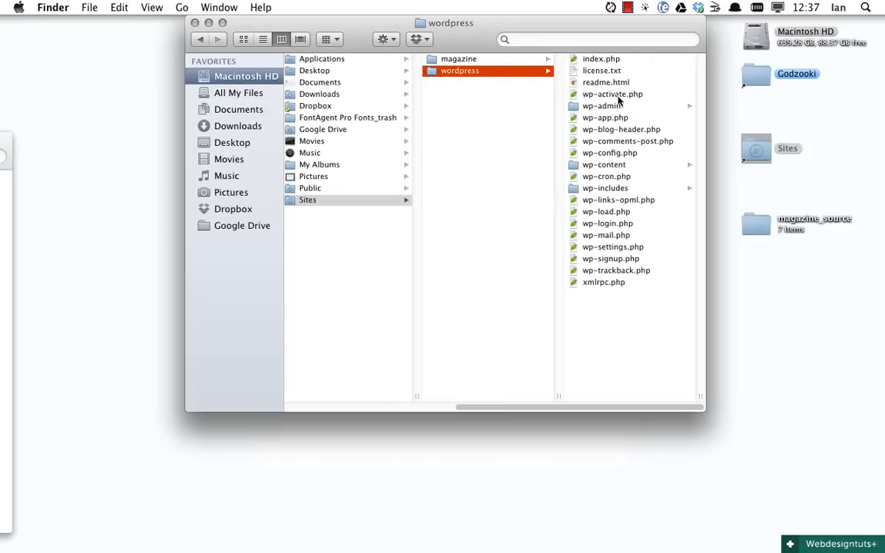
{"action": "left_click", "coordinate": [604, 165]}
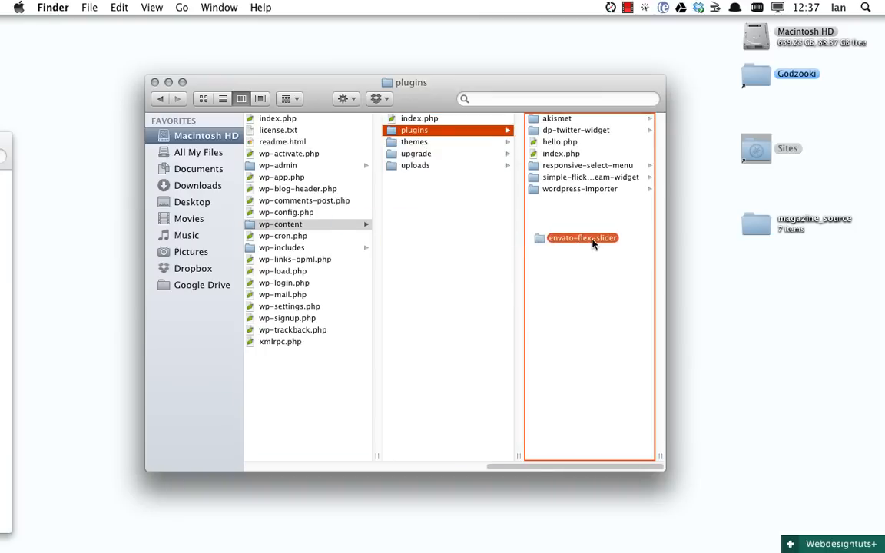
{"action": "double_click", "coordinate": [583, 237]}
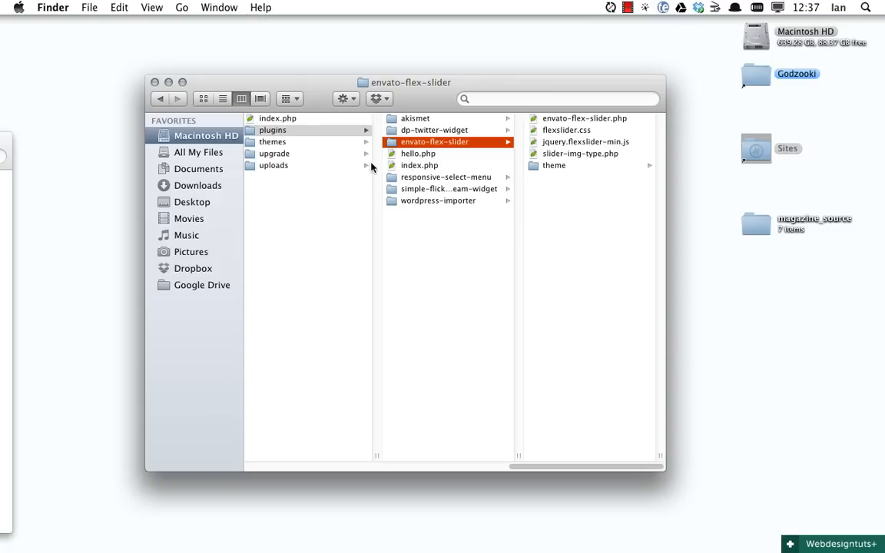
{"action": "mouse_move", "coordinate": [371, 167]}
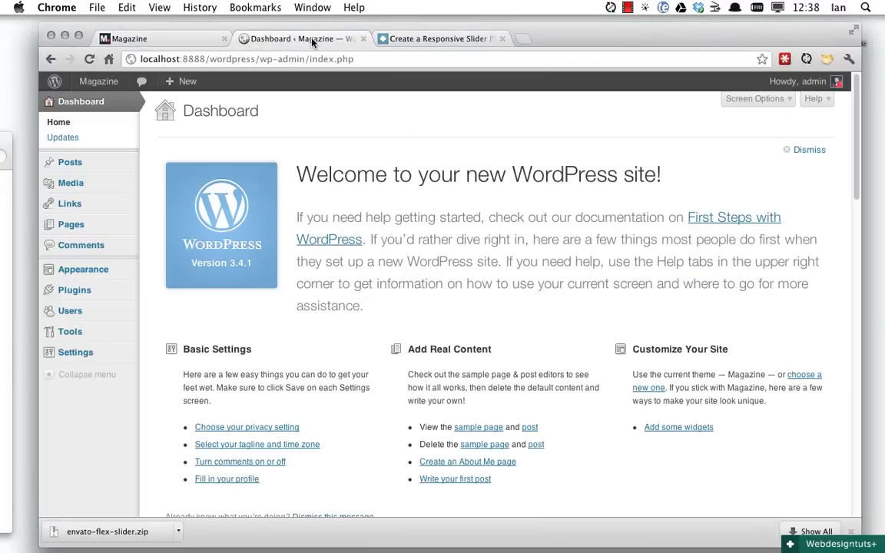
{"action": "mouse_move", "coordinate": [74, 289]}
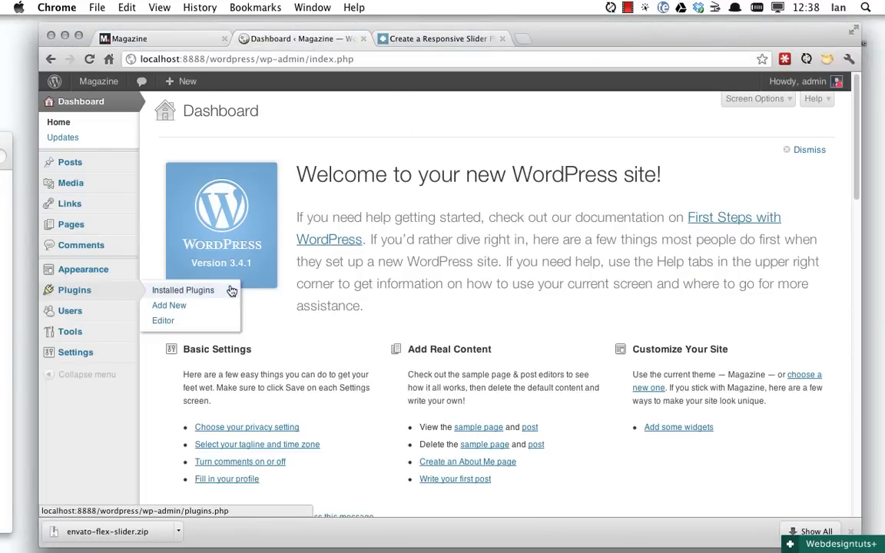
Activate the Envato FlexSlider plugin from the Installed Plugins list.
{"action": "left_click", "coordinate": [183, 289]}
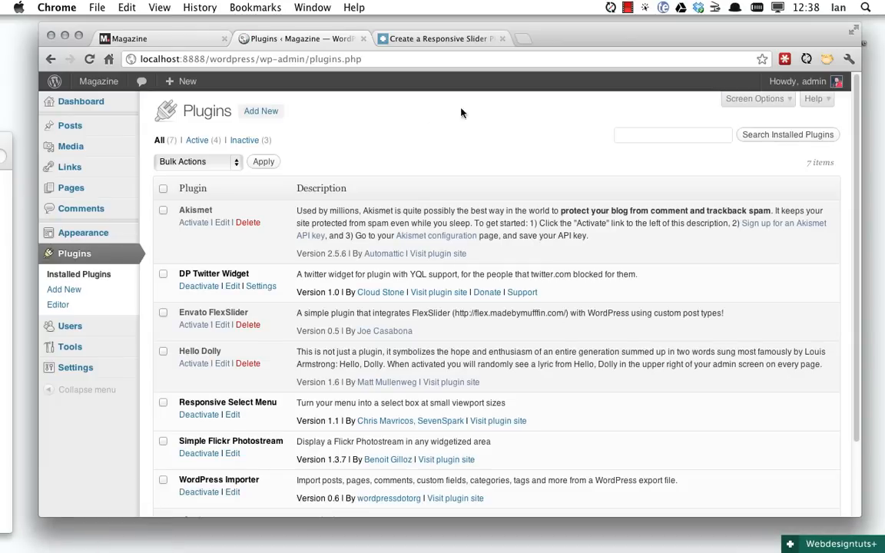
{"action": "scroll", "scroll_direction": "down", "scroll_amount": 3}
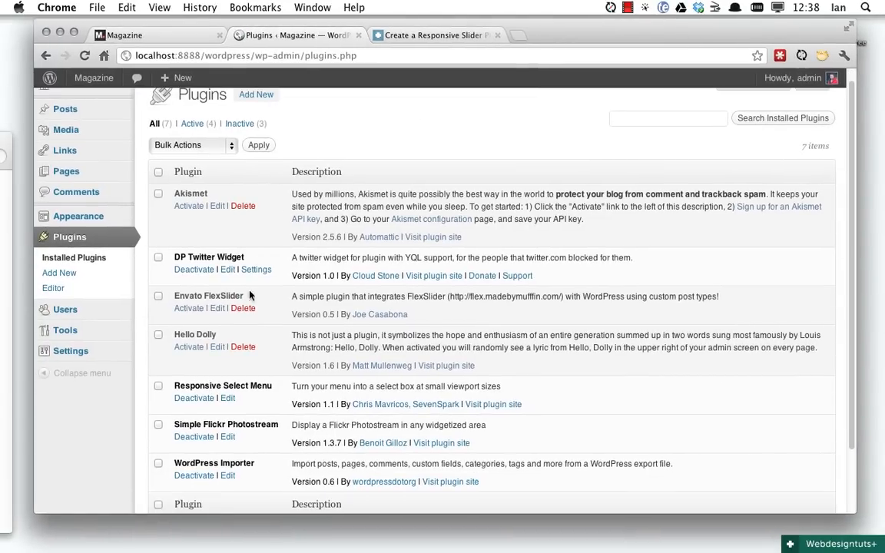
{"action": "mouse_move", "coordinate": [453, 308]}
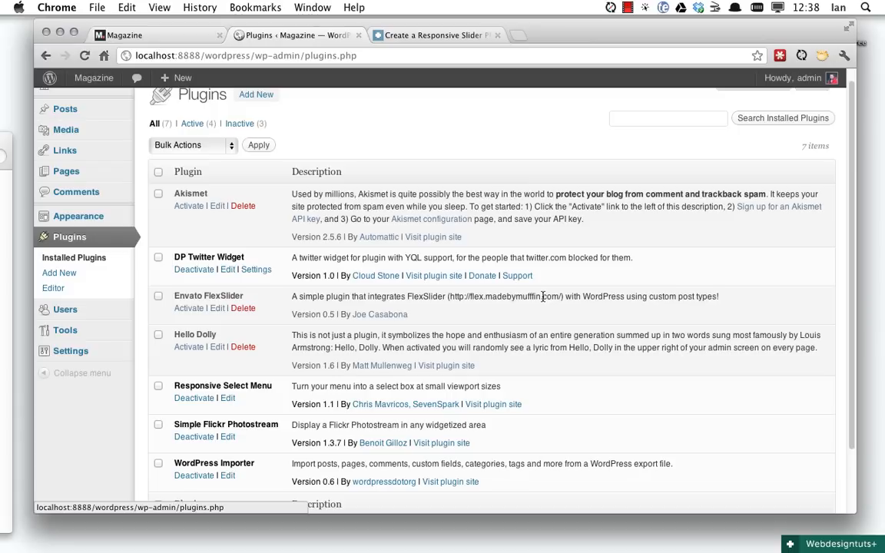
{"action": "mouse_move", "coordinate": [657, 308]}
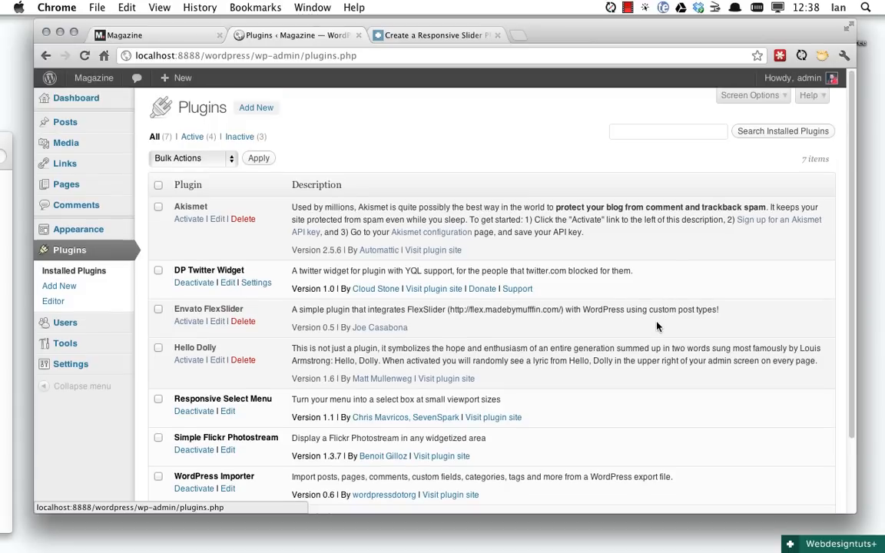
{"action": "mouse_move", "coordinate": [75, 206]}
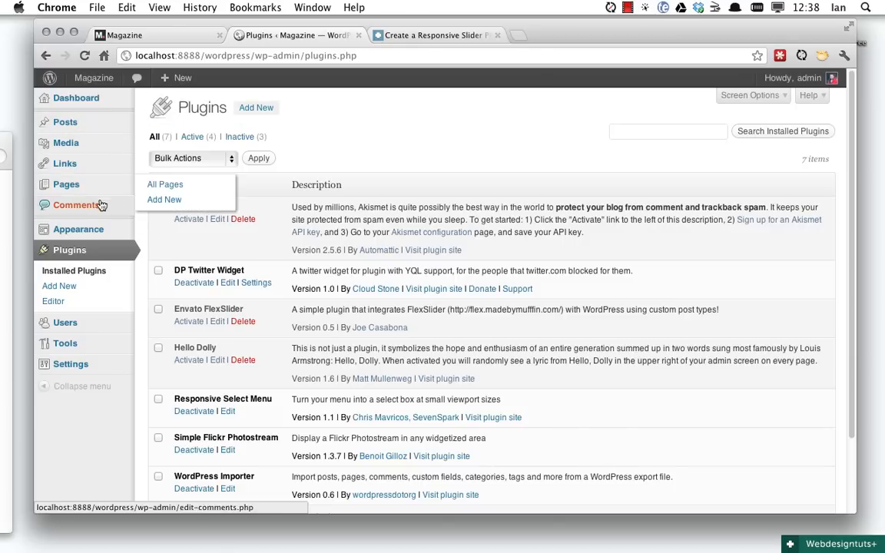
{"action": "left_click", "coordinate": [188, 321]}
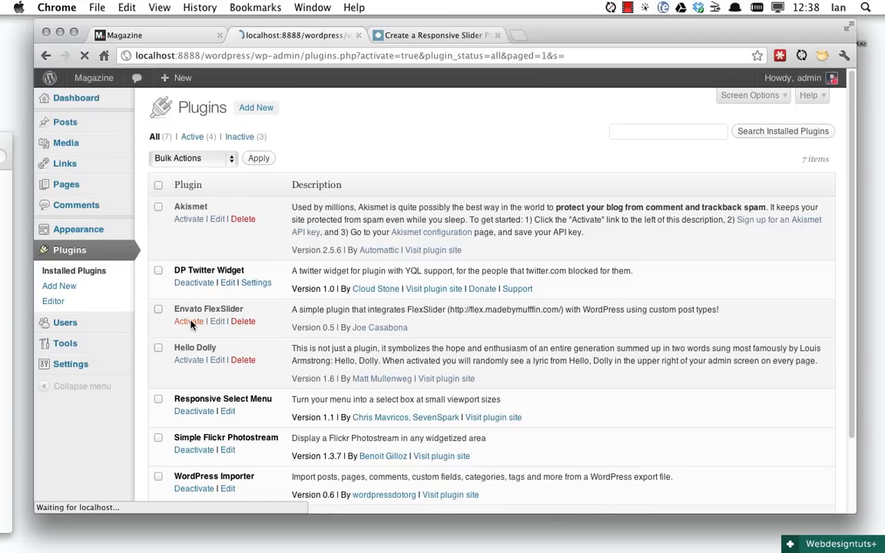
{"action": "left_click", "coordinate": [188, 321]}
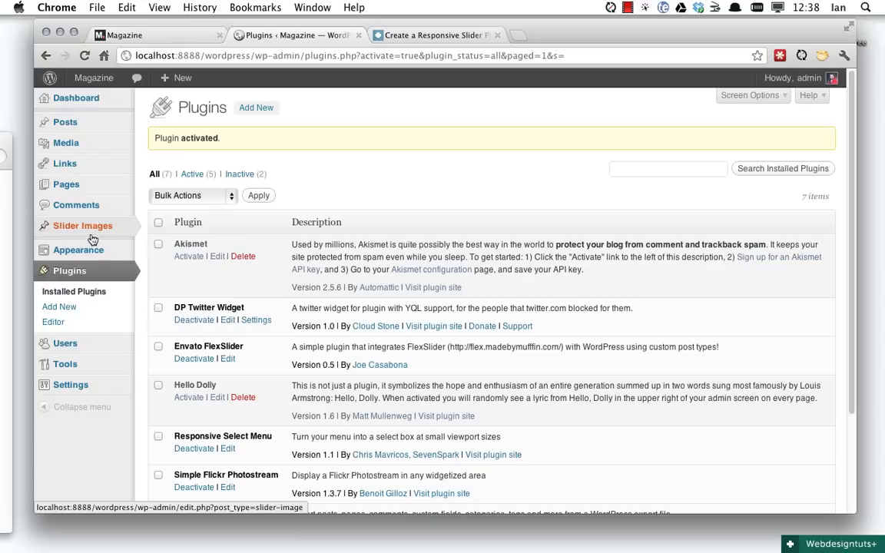
{"action": "mouse_move", "coordinate": [83, 225]}
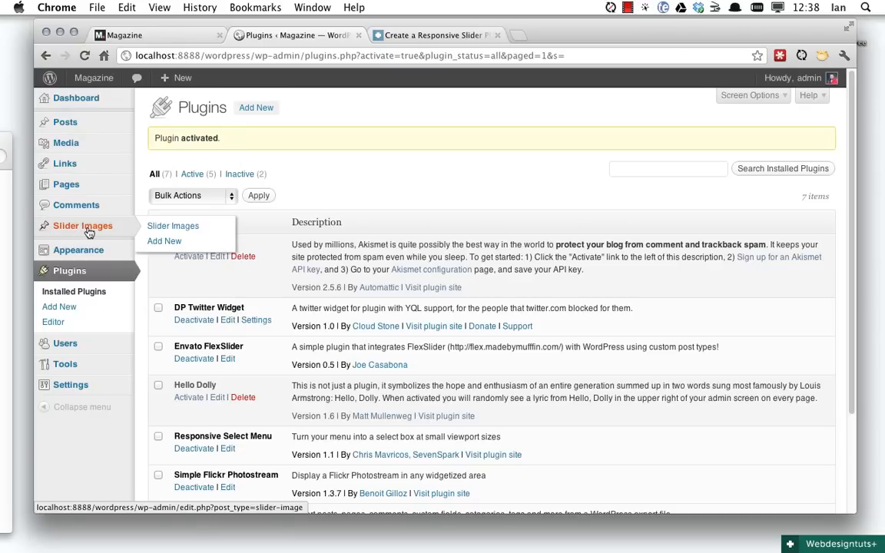
{"action": "mouse_move", "coordinate": [90, 234]}
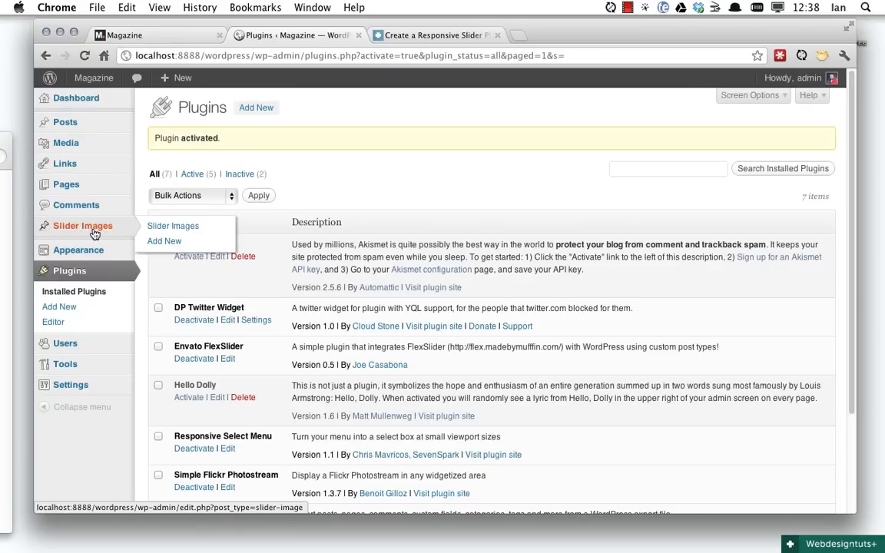
{"action": "mouse_move", "coordinate": [93, 234]}
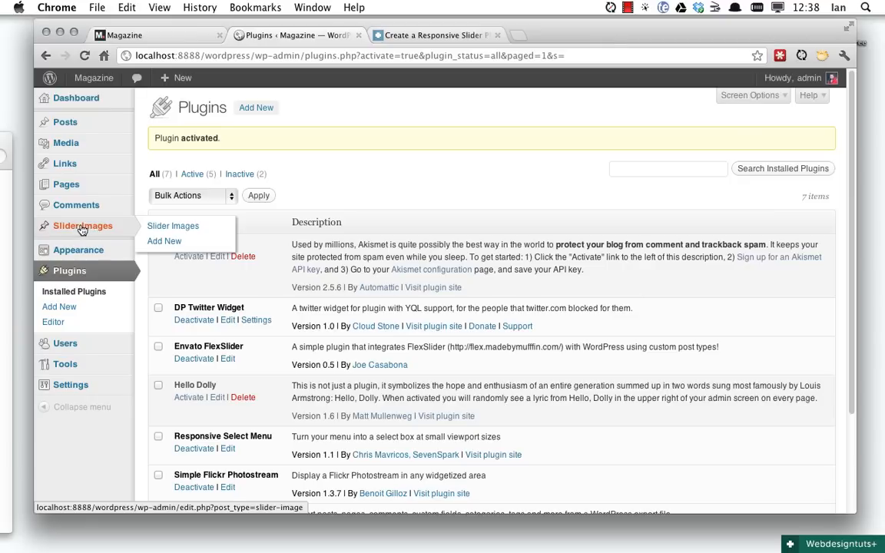
{"action": "mouse_move", "coordinate": [92, 231]}
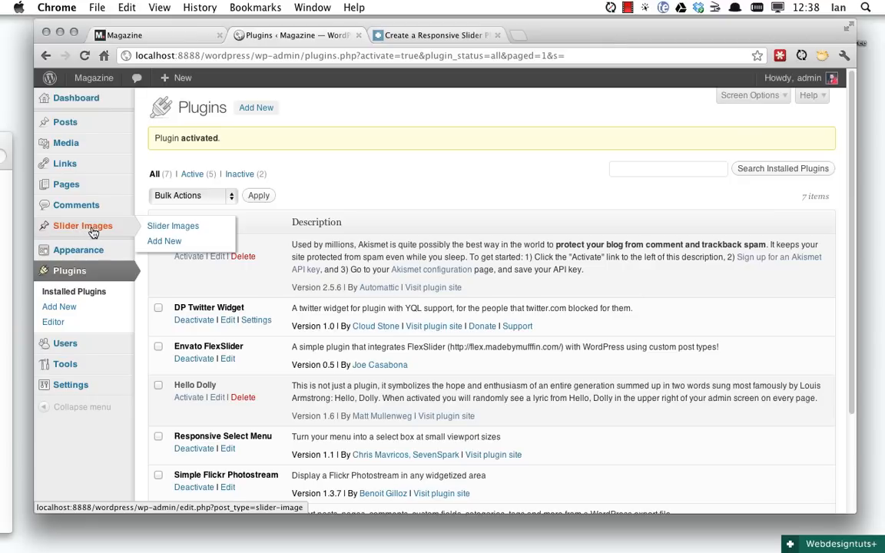
{"action": "mouse_move", "coordinate": [84, 233]}
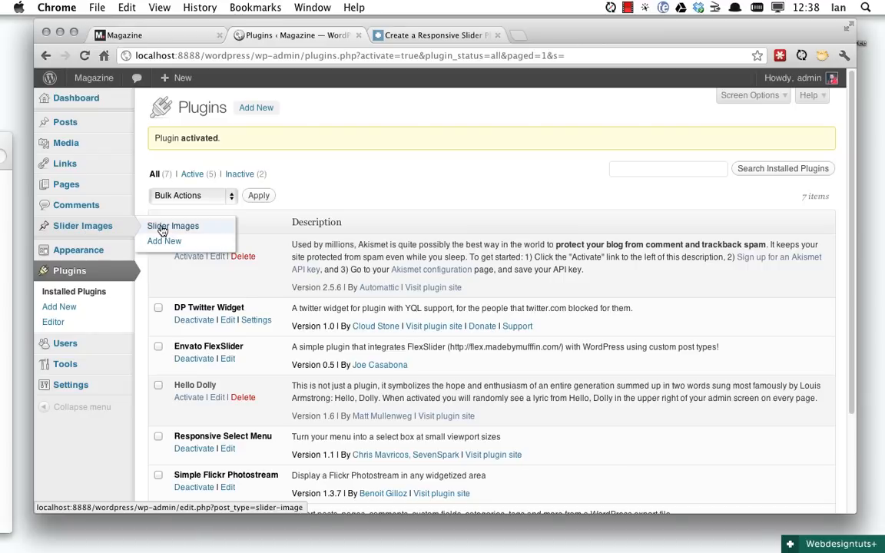
Open Slider Images from the admin sidebar flyout.
{"action": "left_click", "coordinate": [173, 225]}
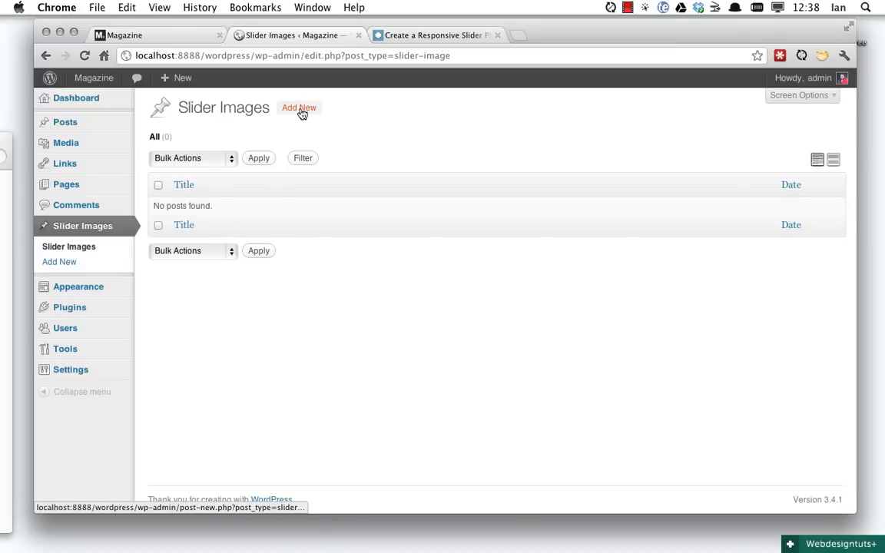
Start a new slider image post with Add New.
{"action": "left_click", "coordinate": [299, 108]}
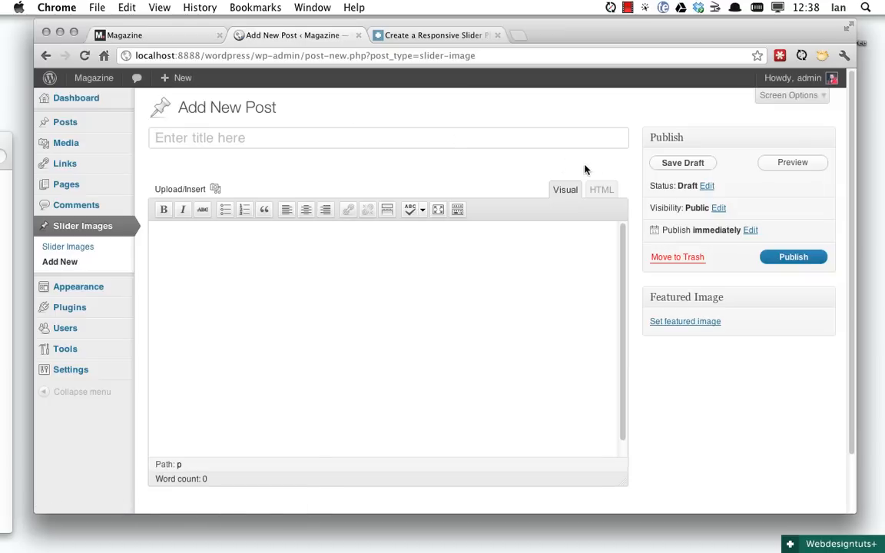
{"action": "mouse_move", "coordinate": [634, 163]}
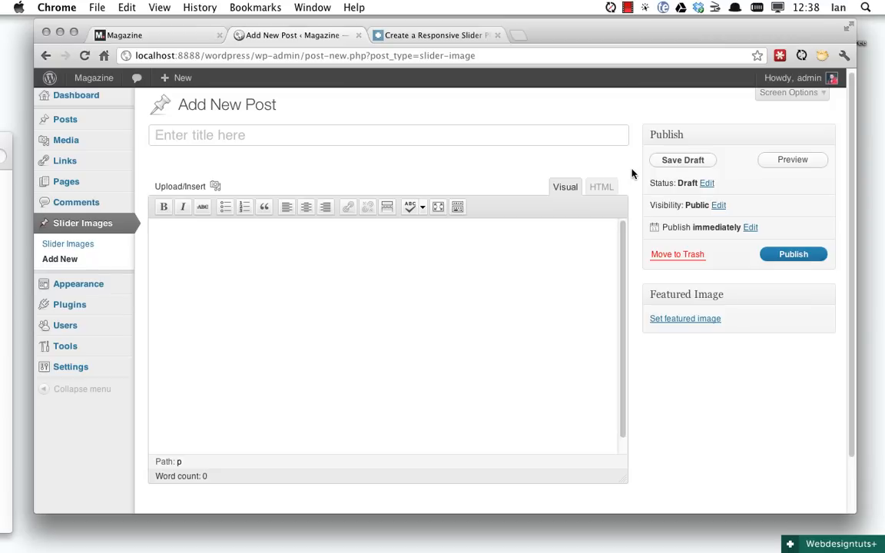
{"action": "mouse_move", "coordinate": [652, 376]}
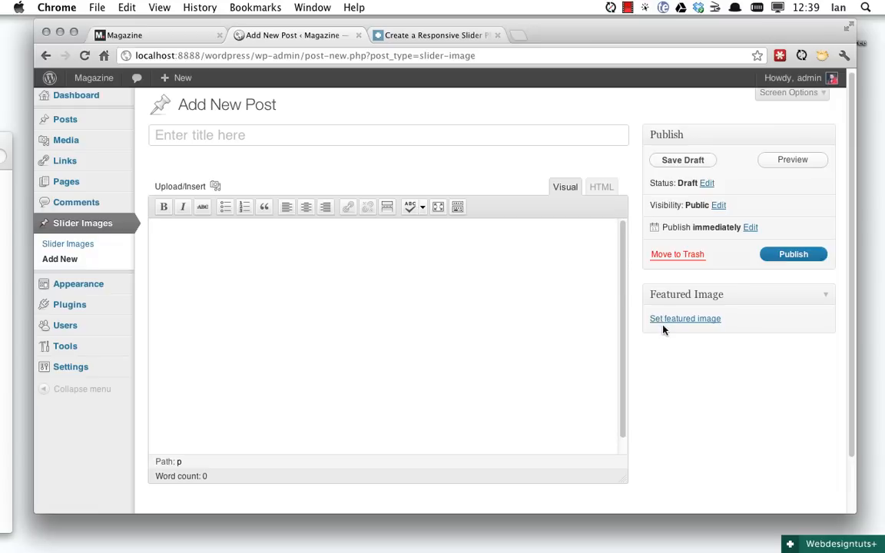
{"action": "mouse_move", "coordinate": [642, 369]}
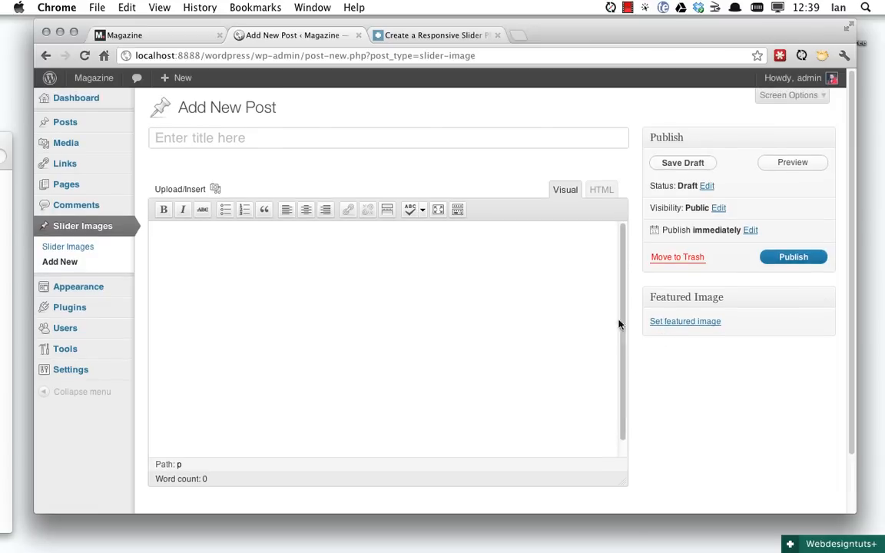
{"action": "mouse_move", "coordinate": [636, 315]}
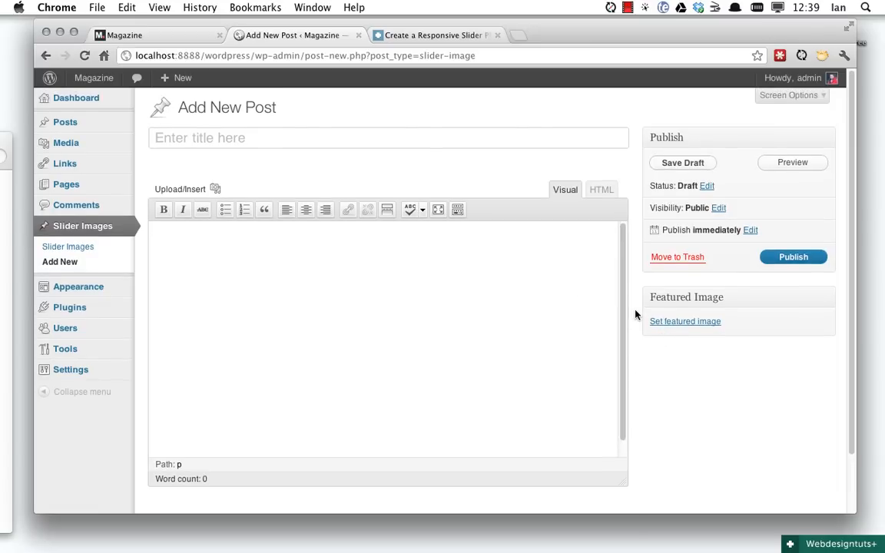
{"action": "mouse_move", "coordinate": [685, 322]}
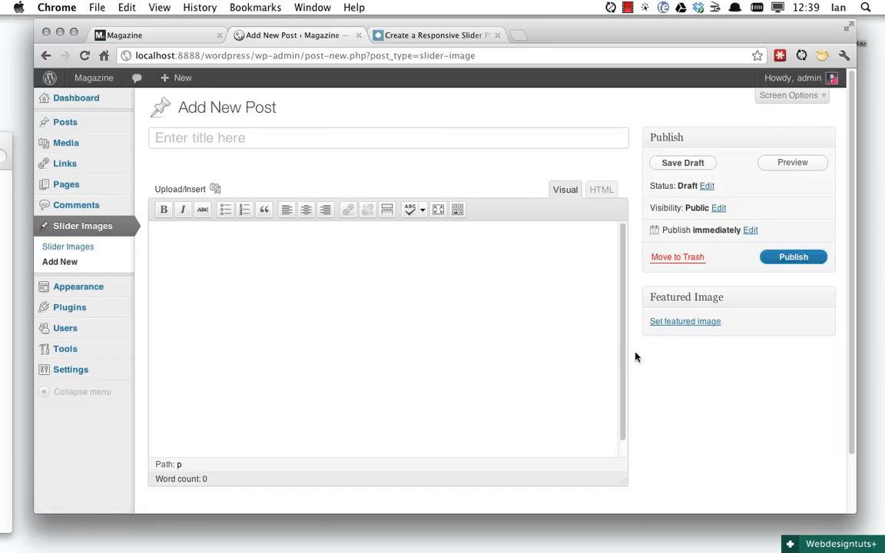
{"action": "mouse_move", "coordinate": [653, 347]}
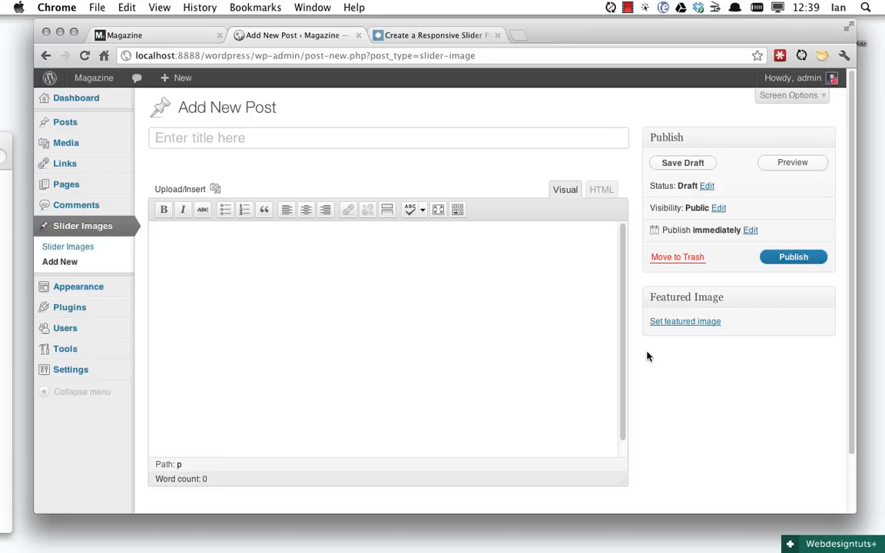
{"action": "mouse_move", "coordinate": [644, 357]}
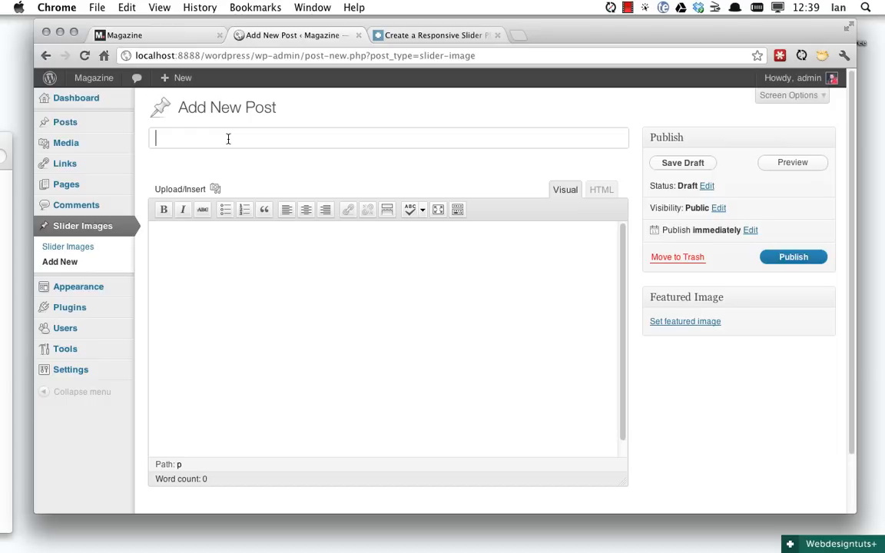
Publish slider post 'Image 1' with the snow photo featured, then start another post.
{"action": "type", "text": "Image 1"}
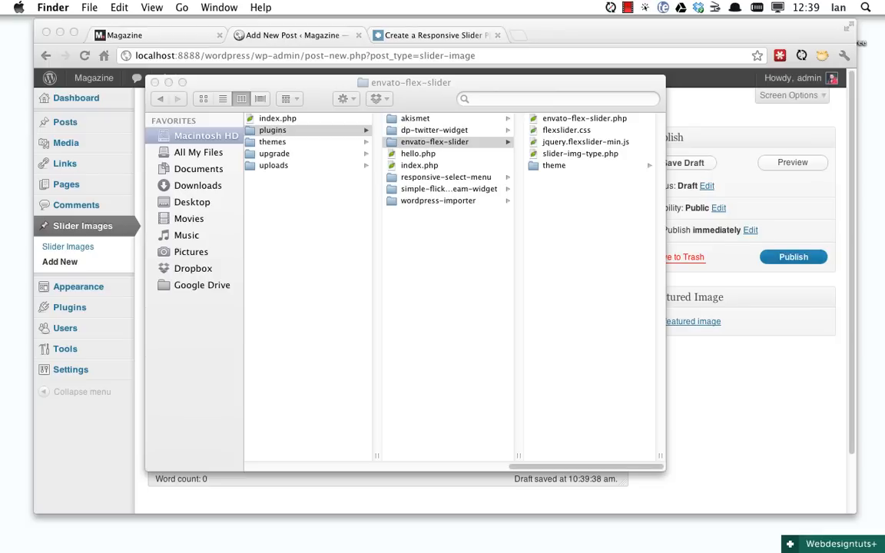
{"action": "mouse_move", "coordinate": [581, 236]}
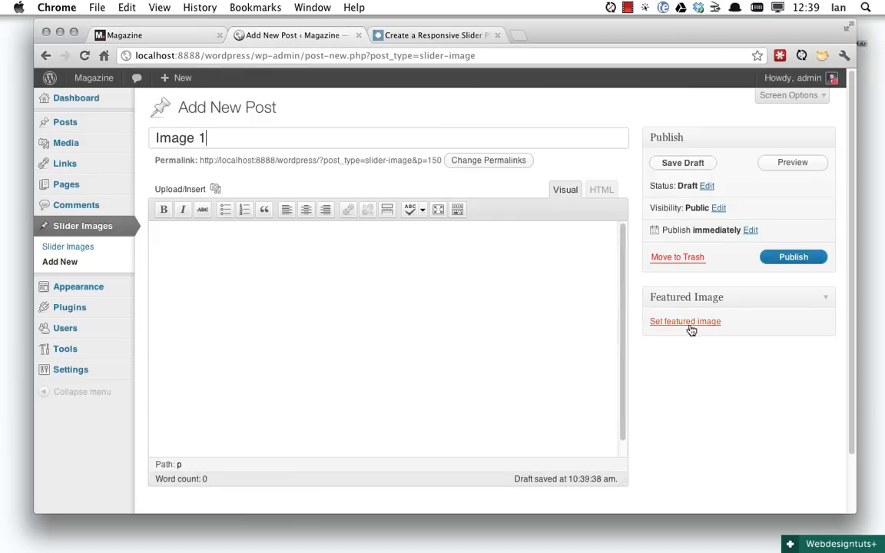
{"action": "left_click", "coordinate": [685, 322]}
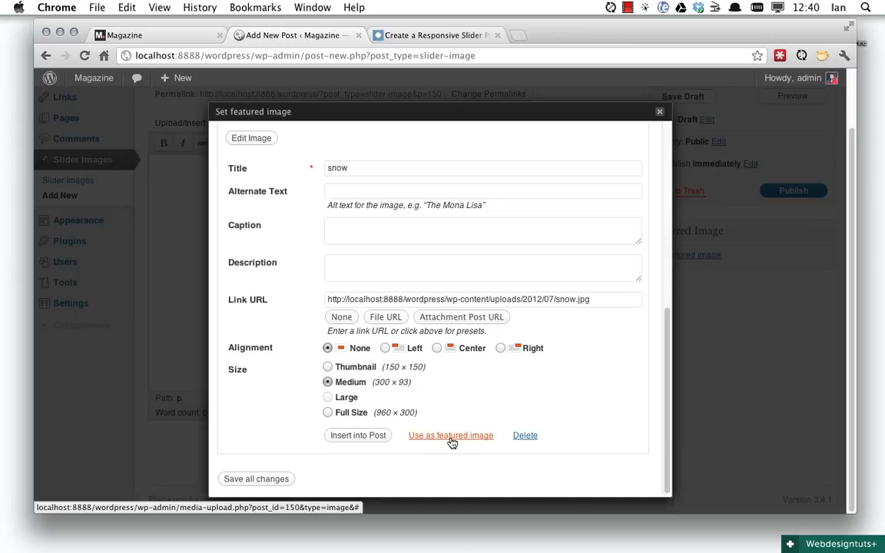
{"action": "left_click", "coordinate": [451, 435]}
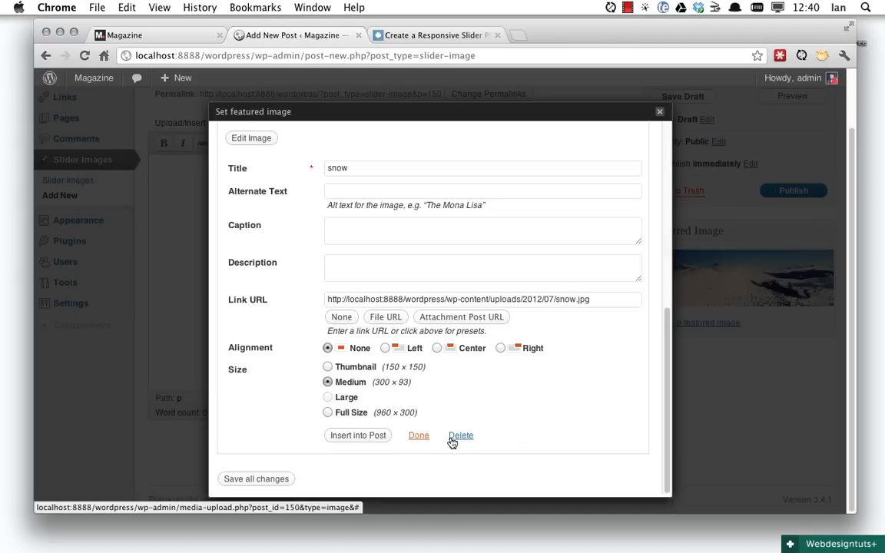
{"action": "left_click", "coordinate": [418, 436]}
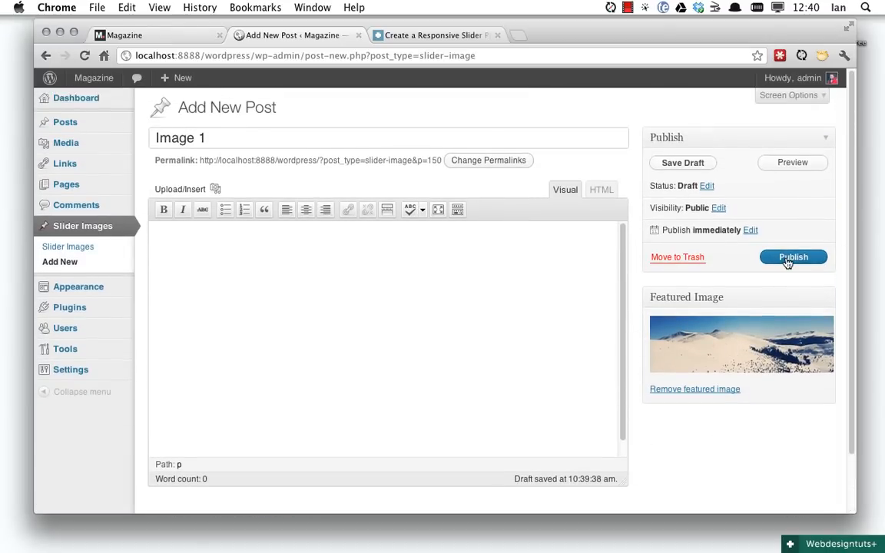
{"action": "left_click", "coordinate": [794, 257]}
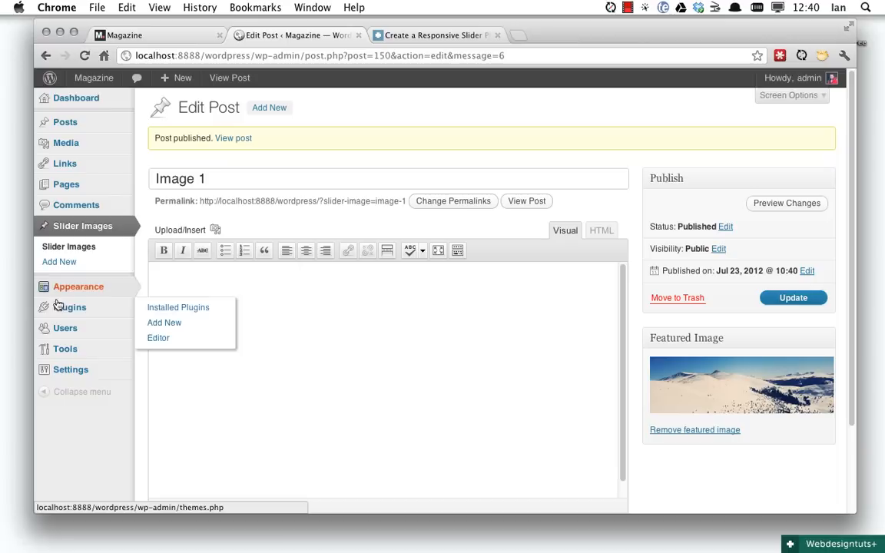
{"action": "left_click", "coordinate": [59, 262]}
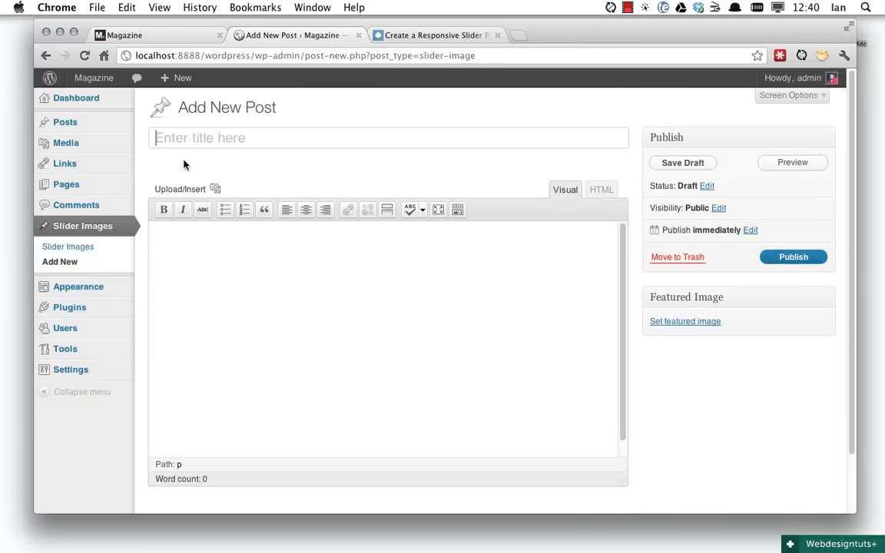
Title the post 'Image 2' and set the iceland photo as featured image.
{"action": "type", "text": "Image 2"}
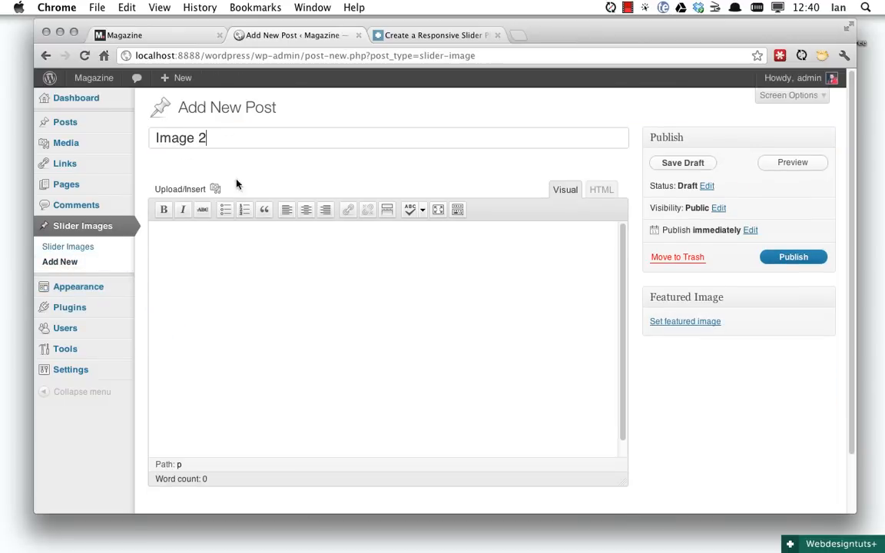
{"action": "left_click", "coordinate": [685, 321]}
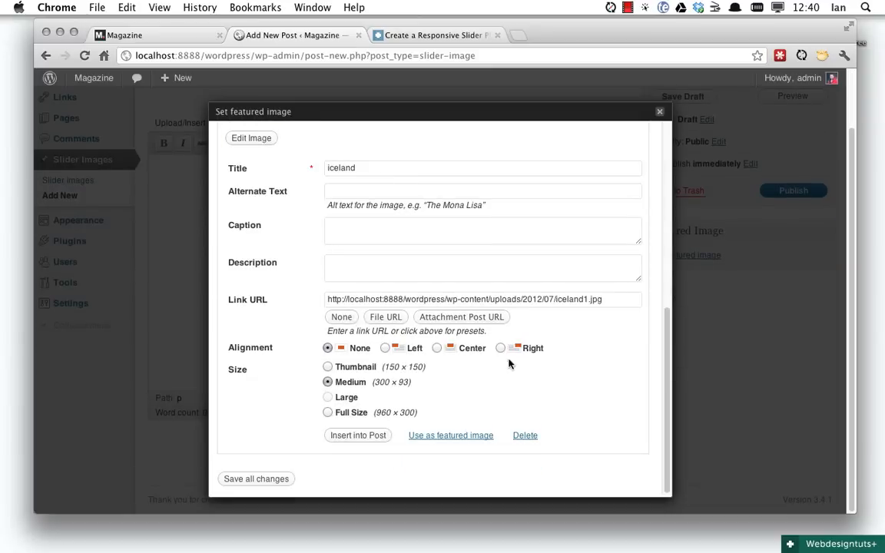
{"action": "left_click", "coordinate": [450, 435]}
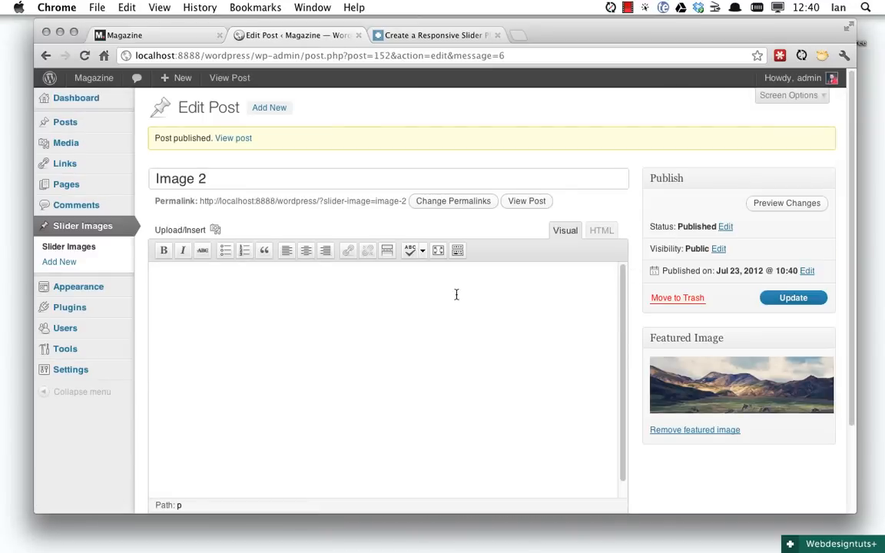
{"action": "mouse_move", "coordinate": [59, 262]}
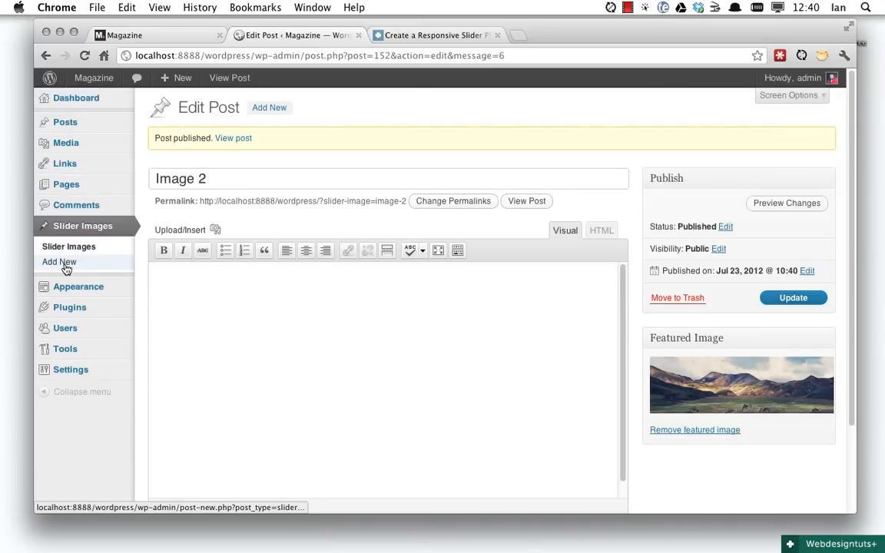
Create and publish 'Image 3' with the loch-nevis photo as featured image.
{"action": "left_click", "coordinate": [59, 261]}
{"action": "type", "text": "Image 3"}
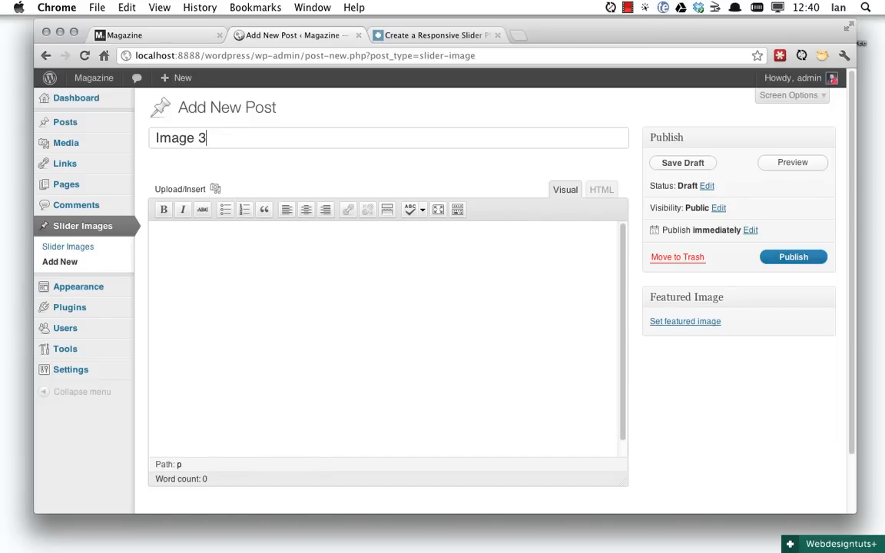
{"action": "left_click", "coordinate": [685, 322]}
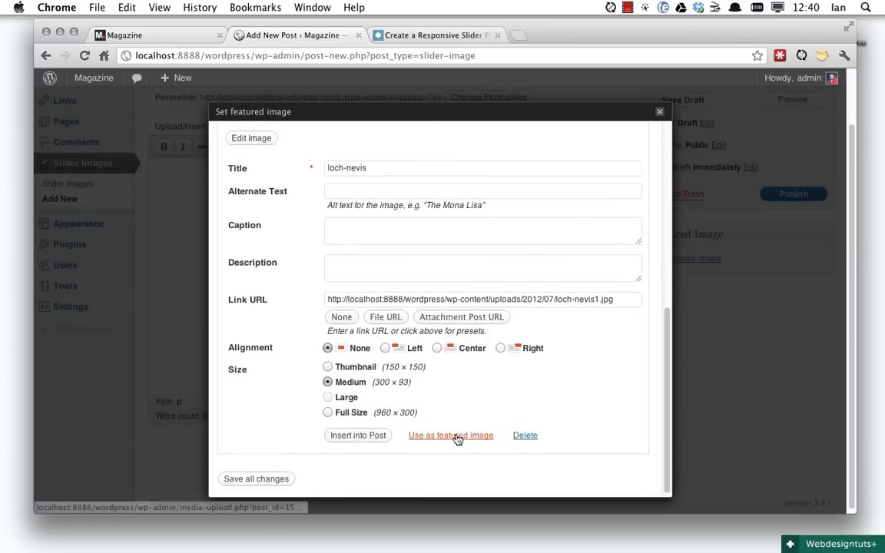
{"action": "left_click", "coordinate": [450, 436]}
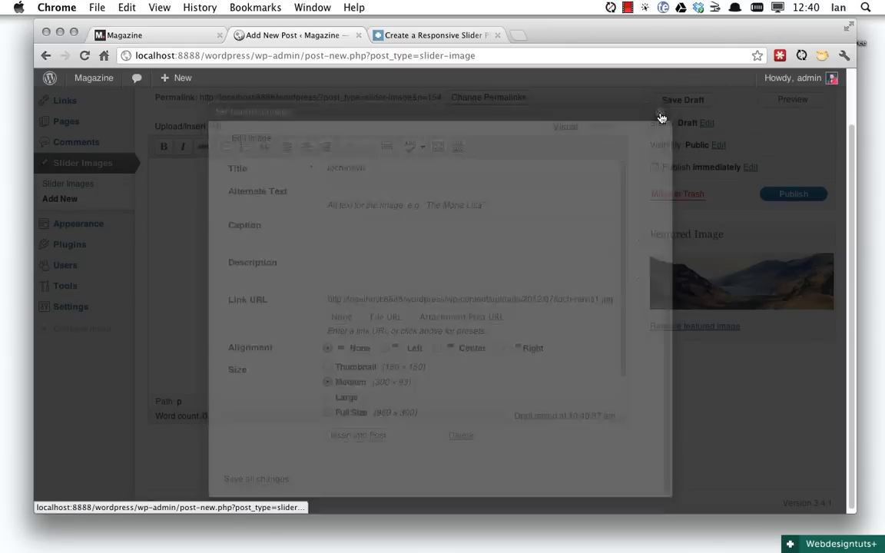
{"action": "left_click", "coordinate": [793, 193]}
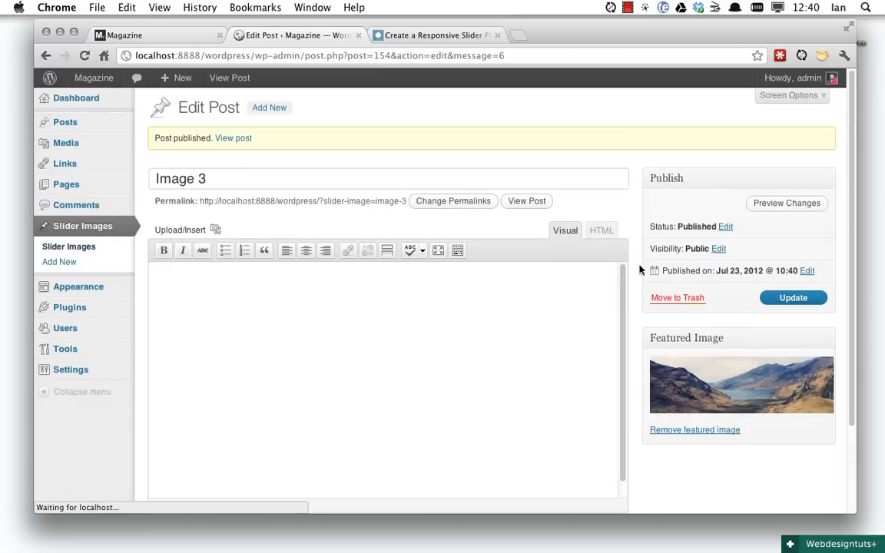
{"action": "mouse_move", "coordinate": [58, 262]}
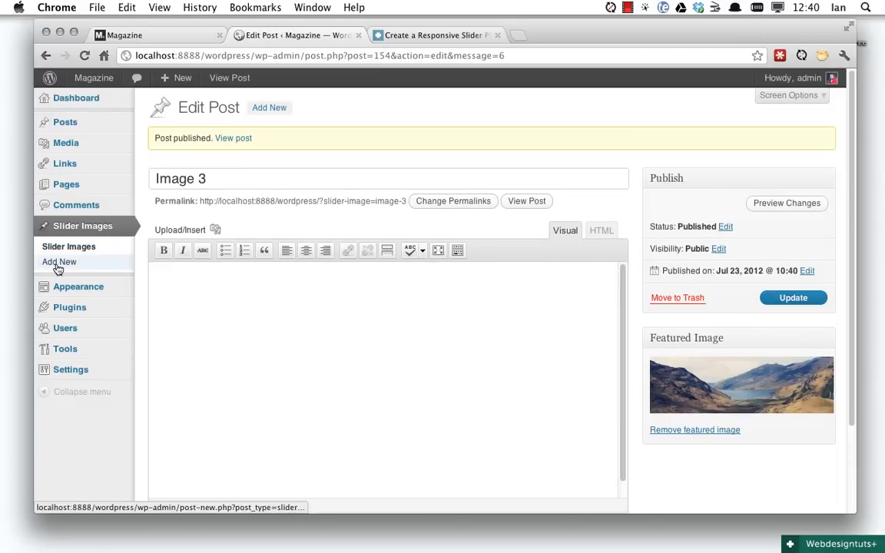
{"action": "left_click", "coordinate": [69, 246]}
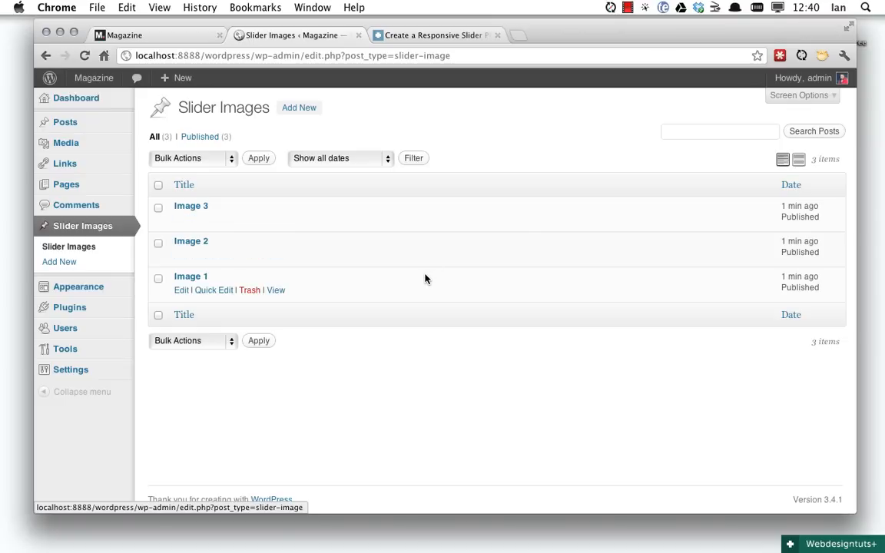
{"action": "mouse_move", "coordinate": [65, 121]}
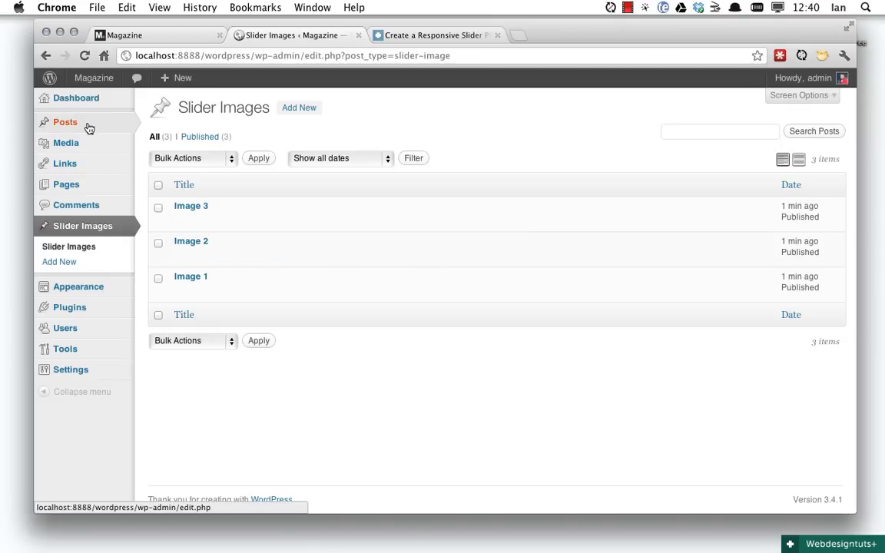
Open the regular Posts list showing the eleven published posts.
{"action": "left_click", "coordinate": [66, 122]}
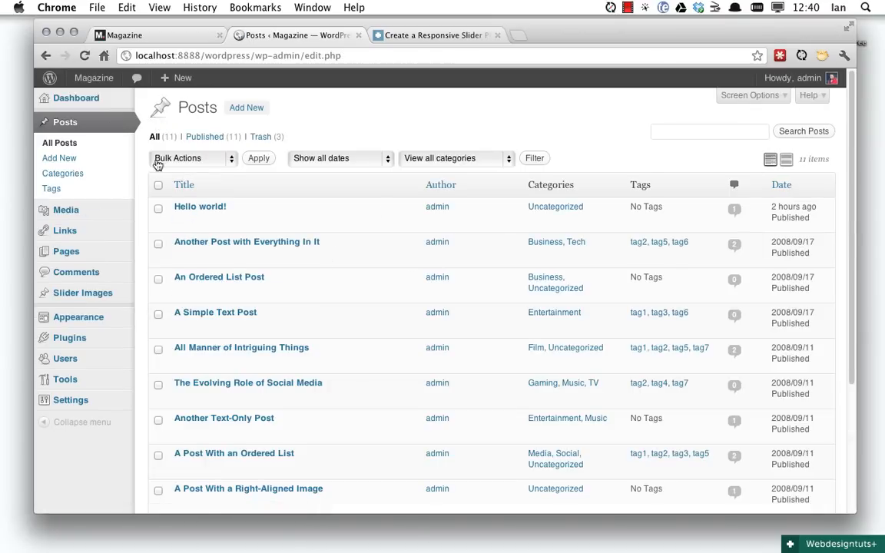
{"action": "mouse_move", "coordinate": [388, 287]}
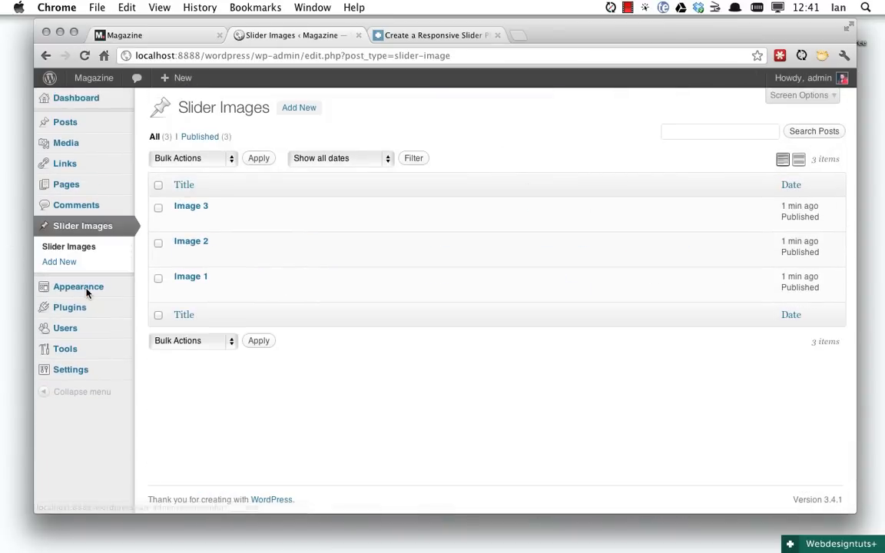
{"action": "mouse_move", "coordinate": [408, 413]}
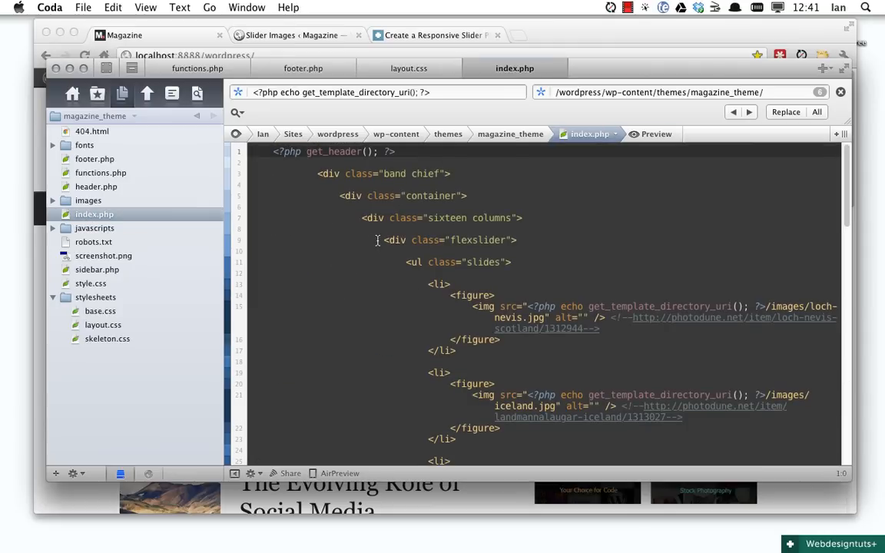
{"action": "mouse_move", "coordinate": [378, 239]}
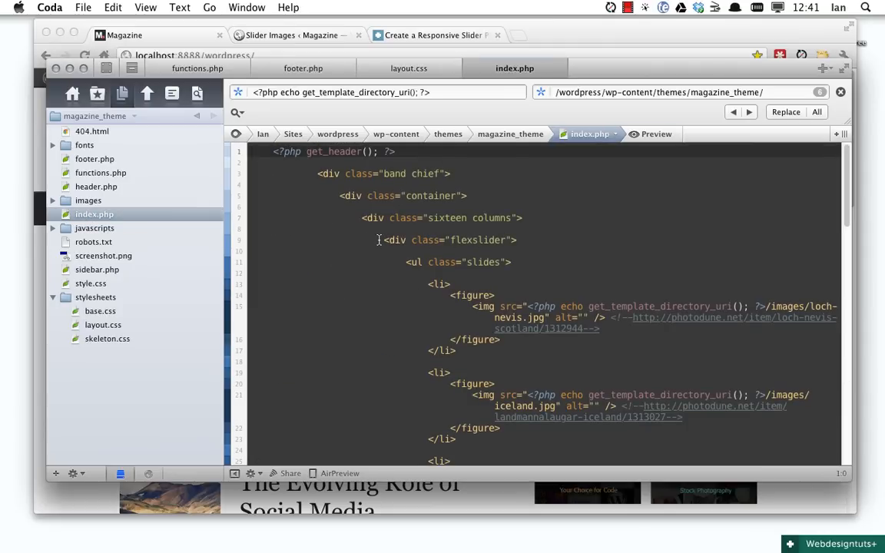
Replace the flexslider div block in index.php with <?php efs_slider(); ?>.
{"action": "left_click_drag", "start_coordinate": [380, 240], "coordinate": [436, 461]}
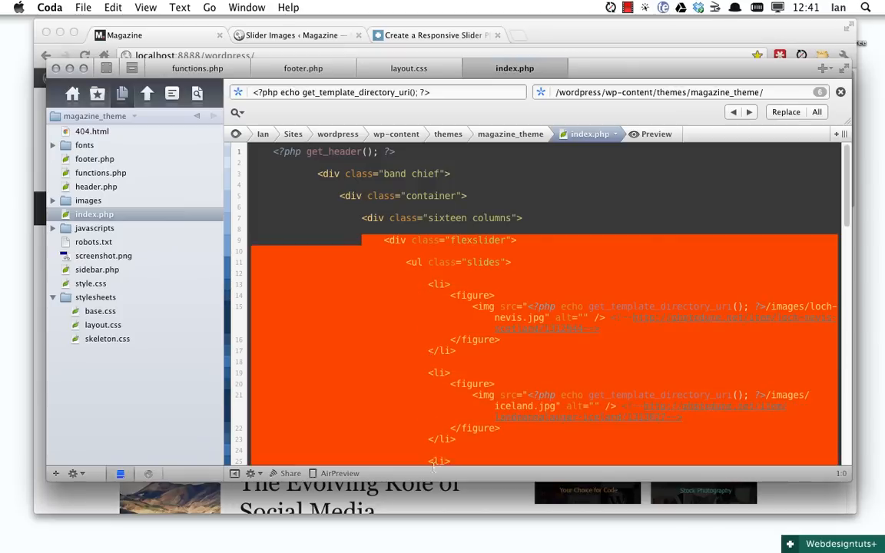
{"action": "scroll", "scroll_direction": "down", "scroll_amount": 3}
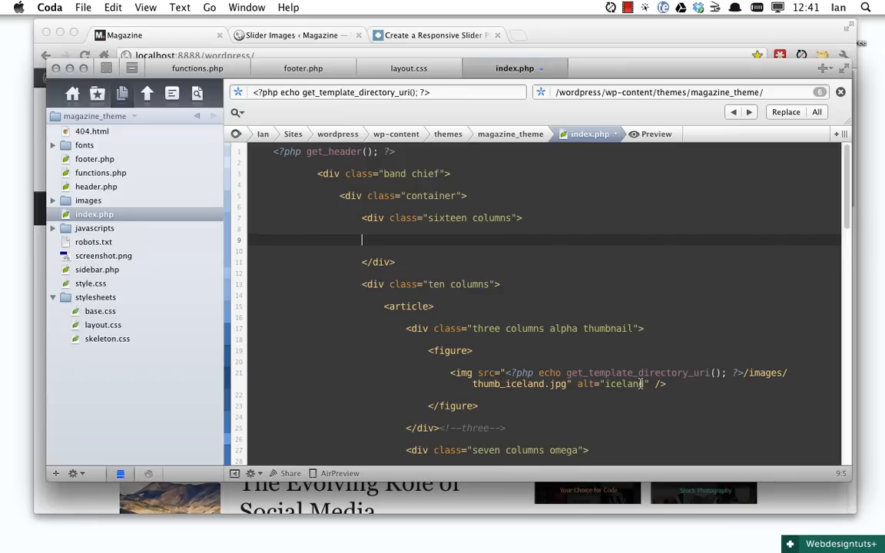
{"action": "type", "text": "<?php efs_slider(); ?>"}
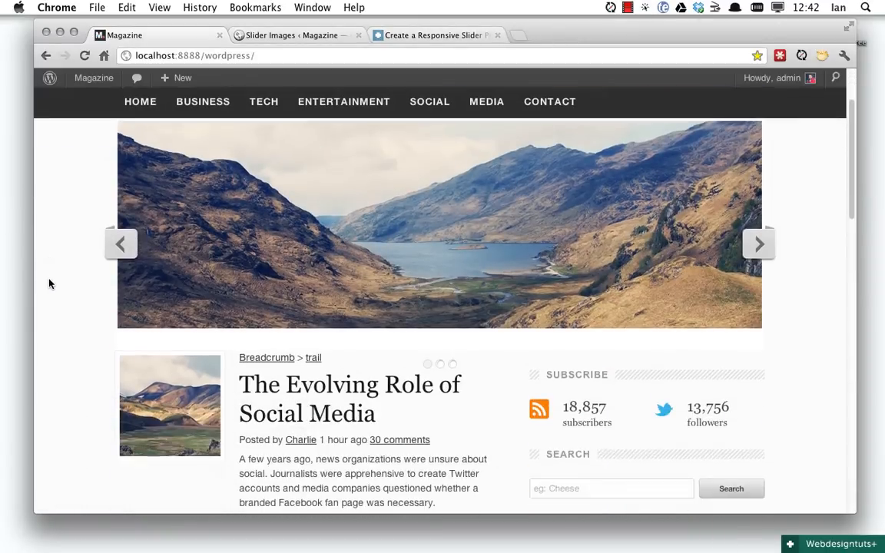
Scroll the Magazine homepage and watch the slider rotate through the three photos.
{"action": "scroll", "scroll_direction": "down", "scroll_amount": 3}
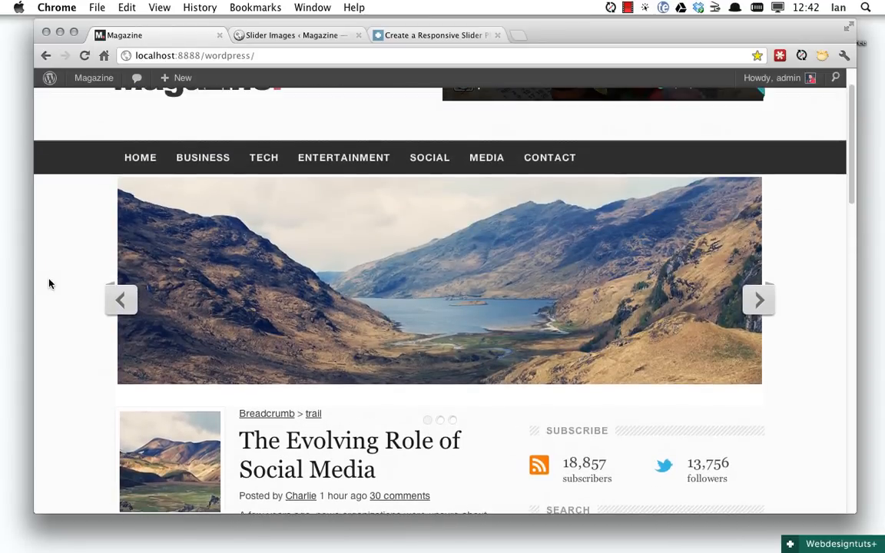
{"action": "left_click", "coordinate": [759, 299]}
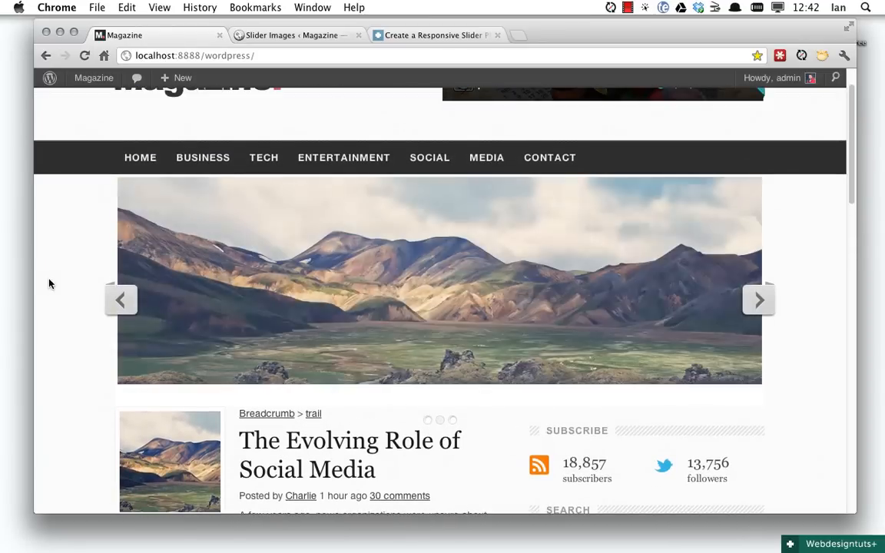
{"action": "scroll", "scroll_direction": "down", "scroll_amount": 3}
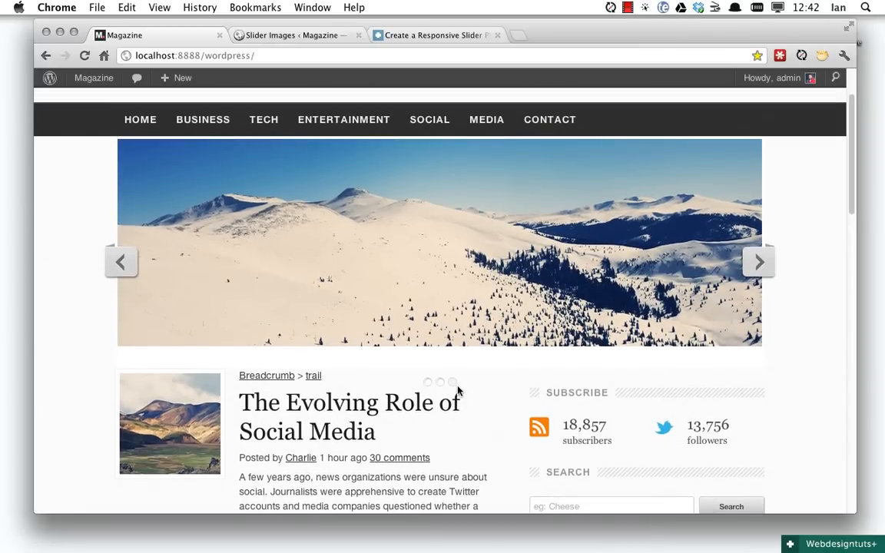
{"action": "mouse_move", "coordinate": [505, 402]}
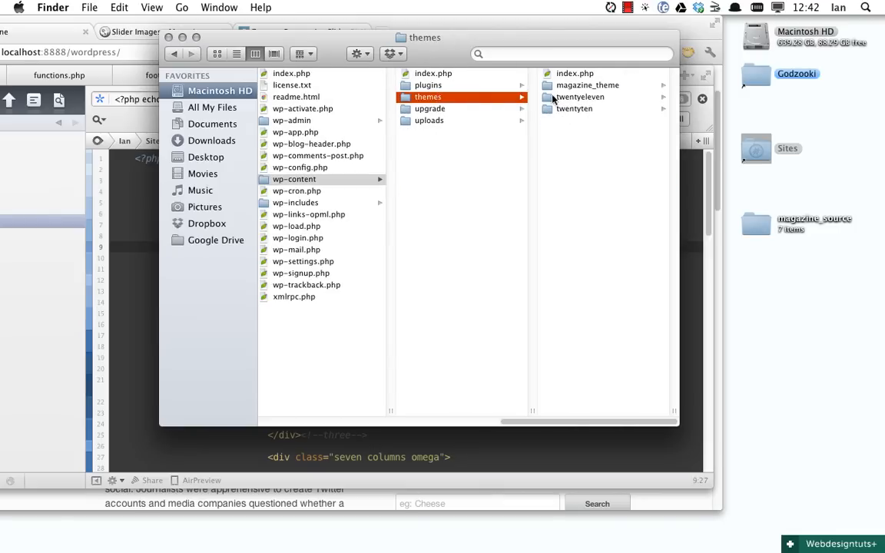
Open flexslider.css from the envato-flex-slider plugin folder in Coda for editing.
{"action": "left_click", "coordinate": [428, 84]}
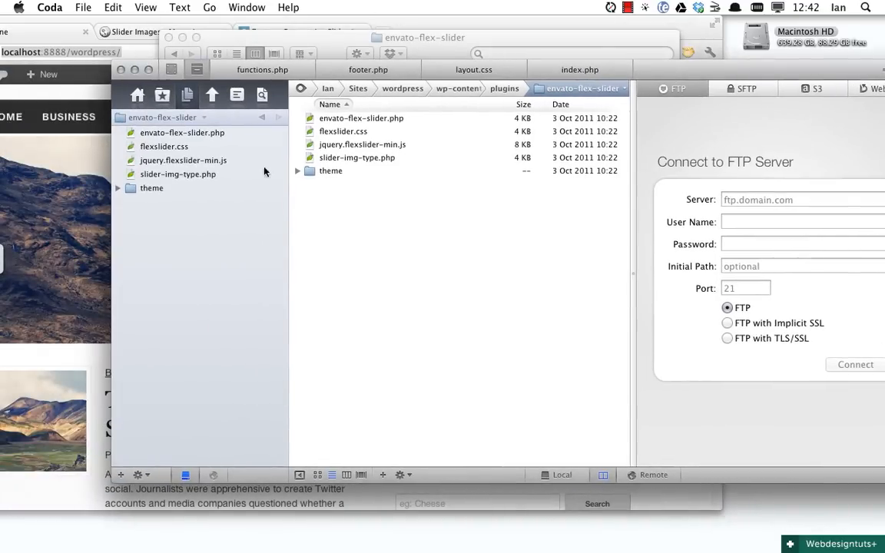
{"action": "left_click", "coordinate": [165, 146]}
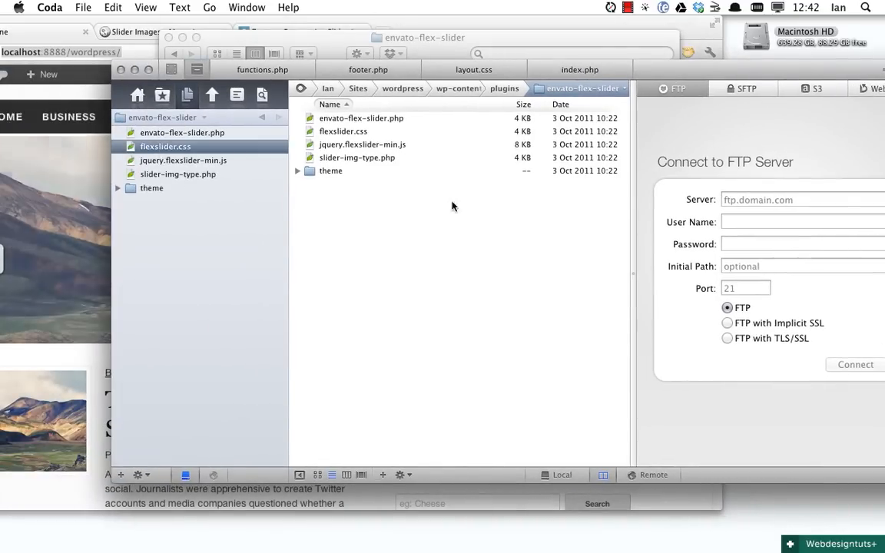
{"action": "double_click", "coordinate": [165, 146]}
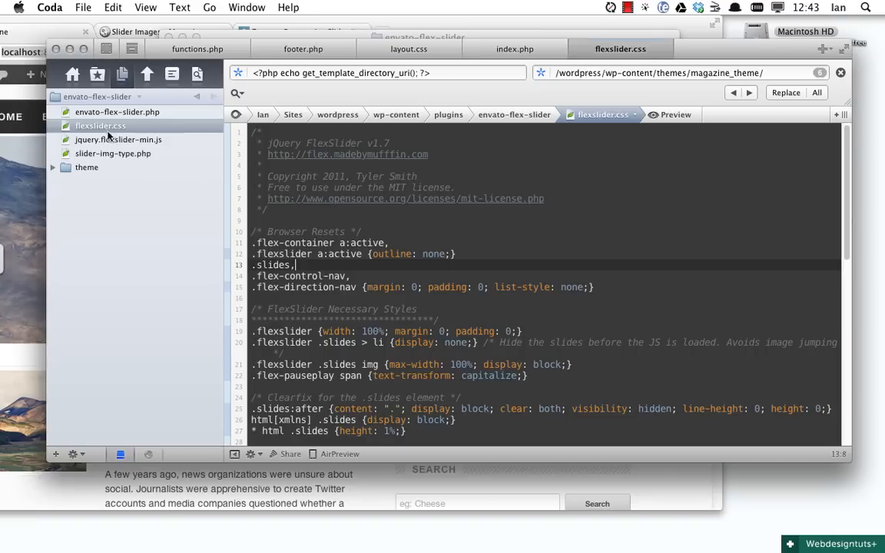
{"action": "mouse_move", "coordinate": [479, 293]}
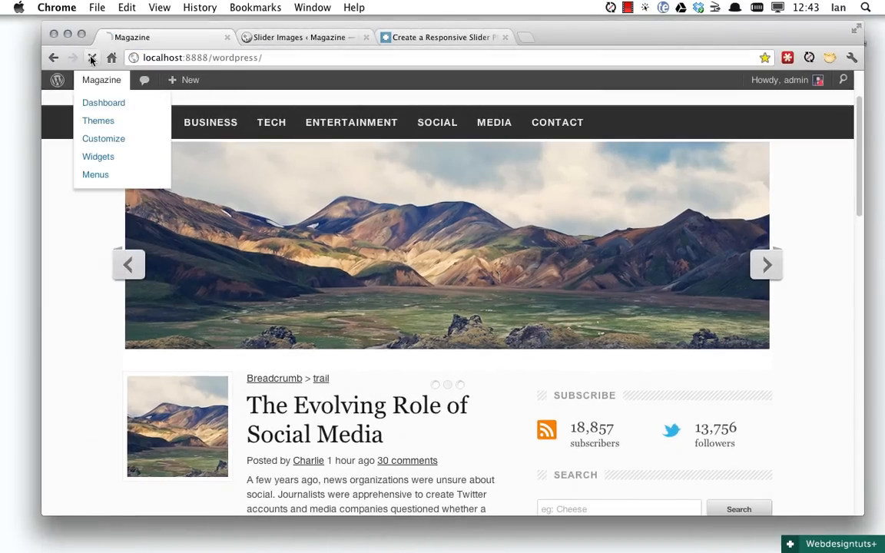
Reload the homepage and scroll down to the unstyled slider with plain Previous/Next links.
{"action": "left_click", "coordinate": [91, 58]}
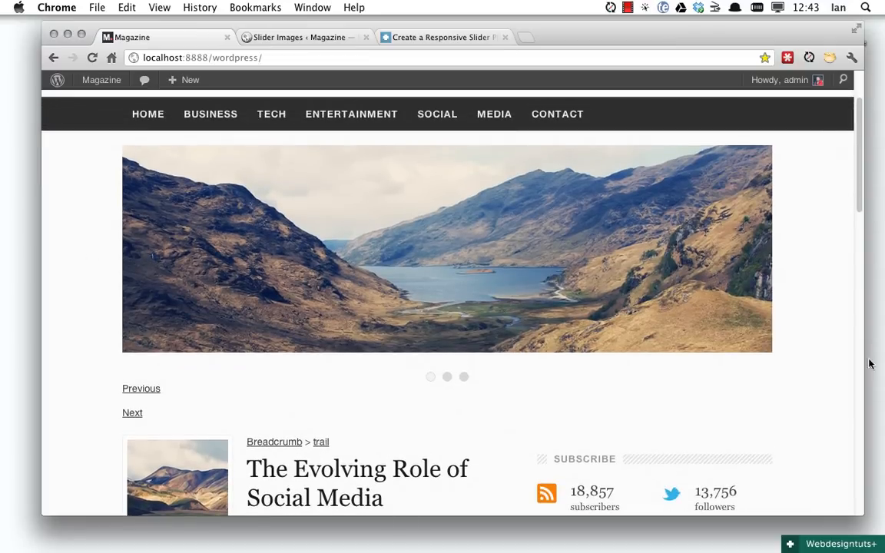
{"action": "mouse_move", "coordinate": [434, 382]}
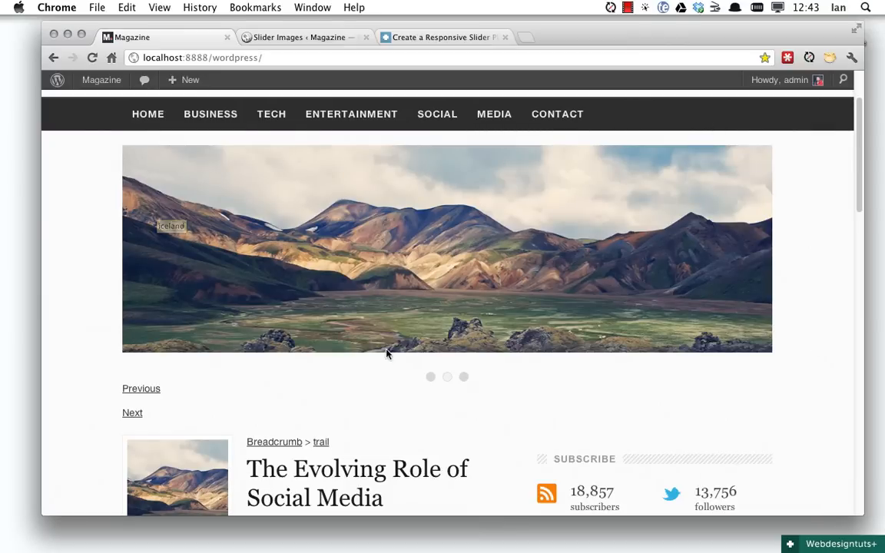
{"action": "mouse_move", "coordinate": [135, 155]}
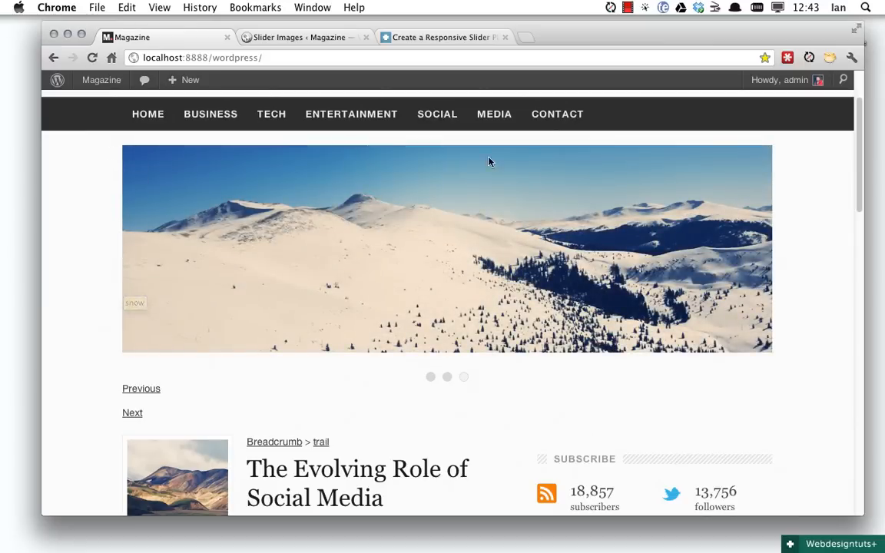
{"action": "scroll", "scroll_direction": "down", "scroll_amount": 3}
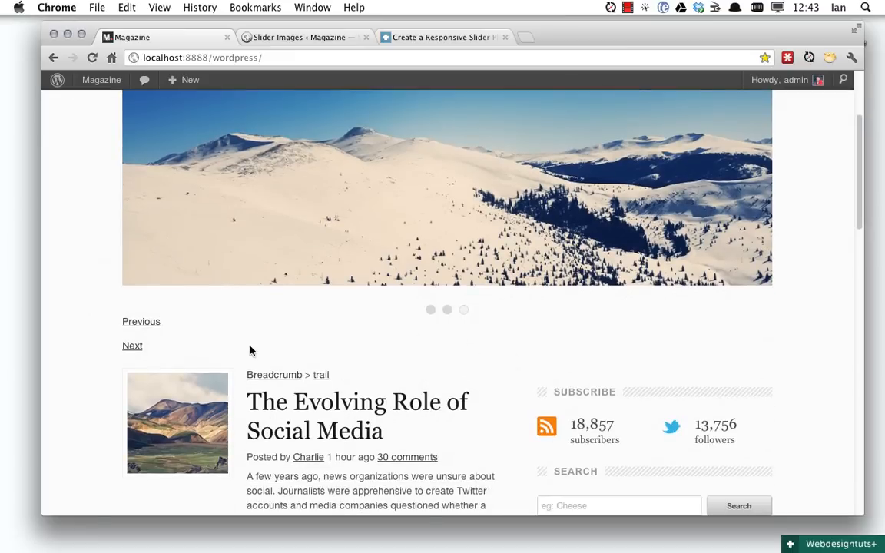
{"action": "mouse_move", "coordinate": [132, 347]}
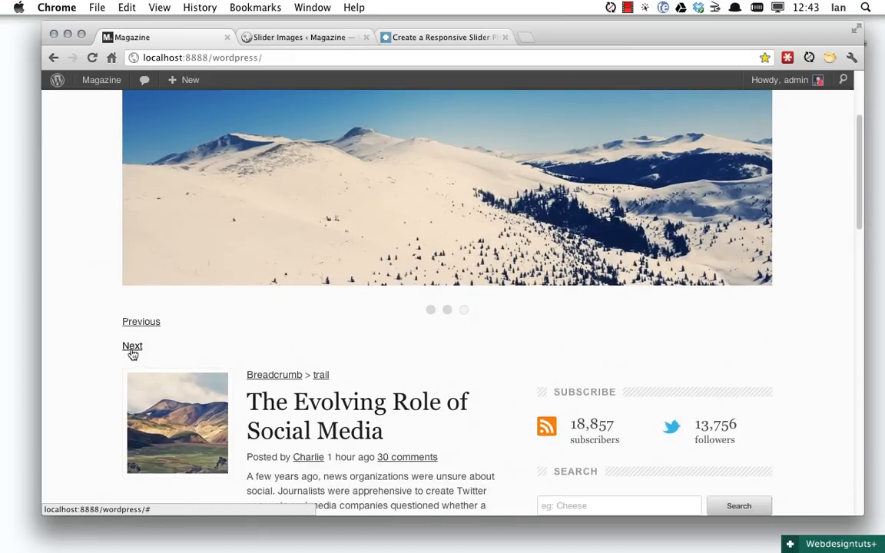
Advance the slider to the next image using the plain Next link beneath it.
{"action": "left_click", "coordinate": [133, 346]}
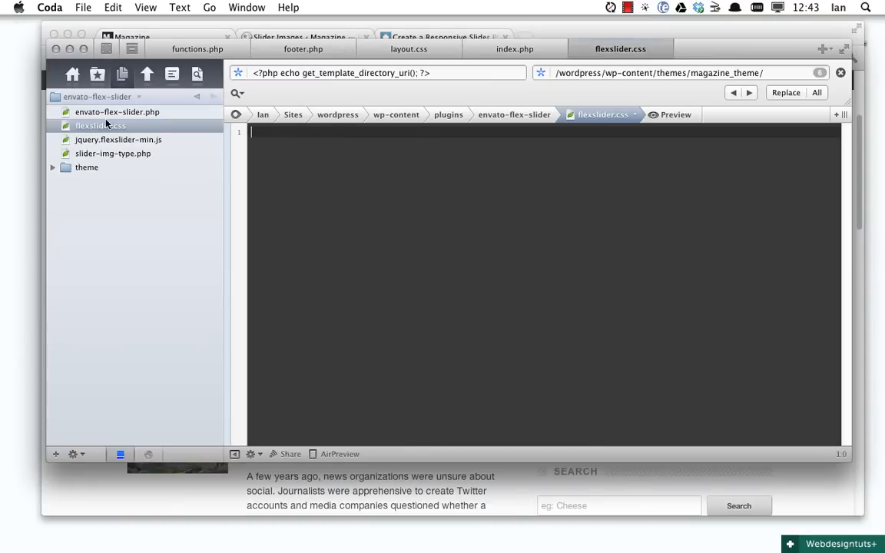
Open envato-flex-slider.php, scroll to efs_get_slider(), and add a <figure> tag around $img.
{"action": "left_click", "coordinate": [116, 111]}
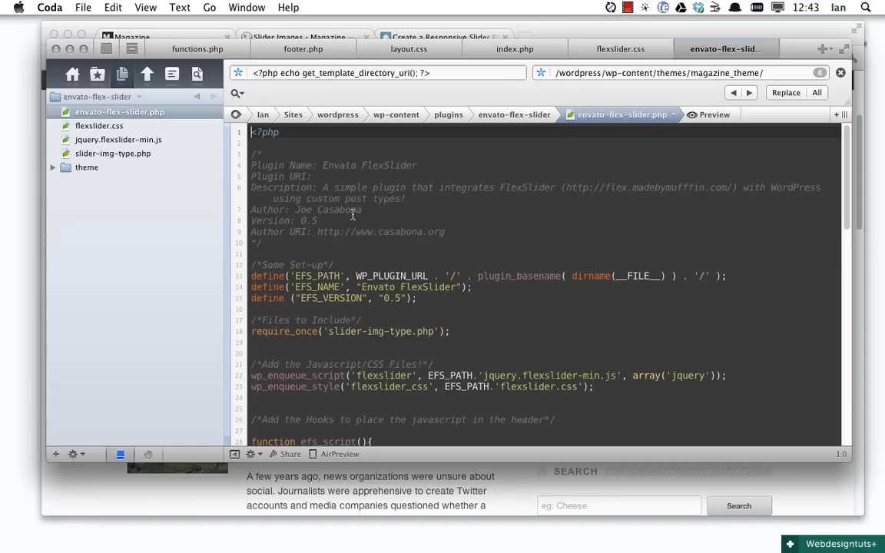
{"action": "scroll", "scroll_direction": "down", "scroll_amount": 3}
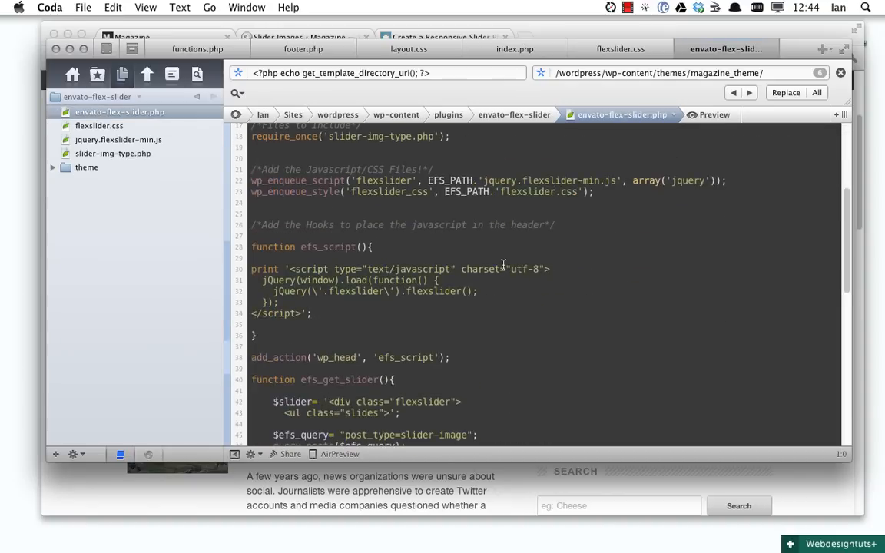
{"action": "scroll", "scroll_direction": "down", "scroll_amount": 3}
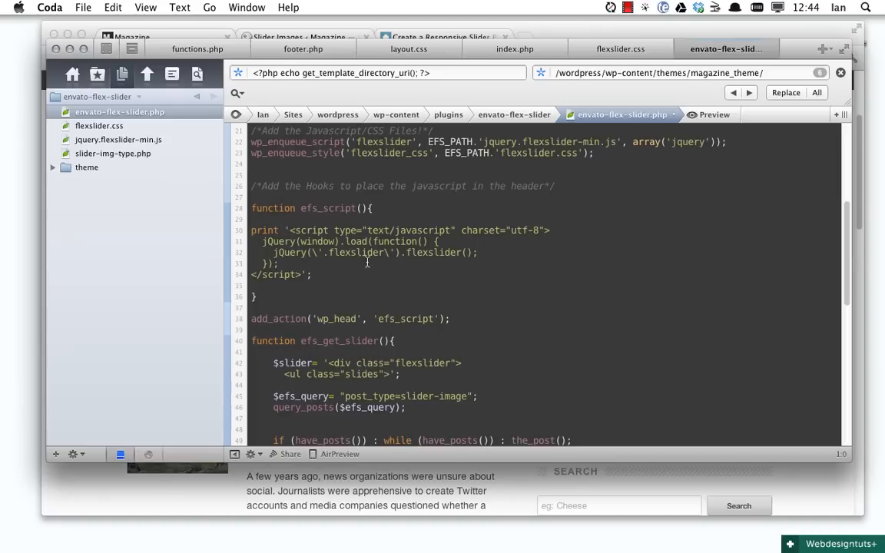
{"action": "scroll", "scroll_direction": "down", "scroll_amount": 3}
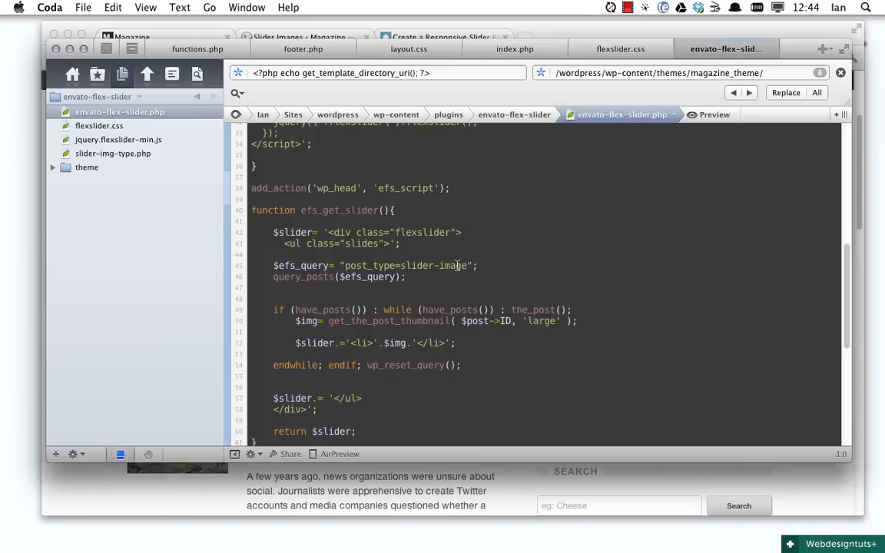
{"action": "scroll", "scroll_direction": "down", "scroll_amount": 3}
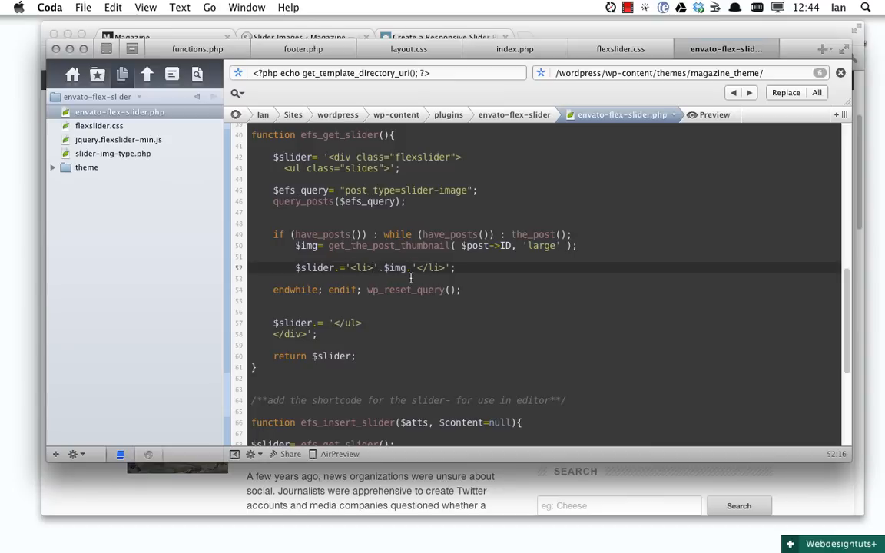
{"action": "type", "text": "<figure"}
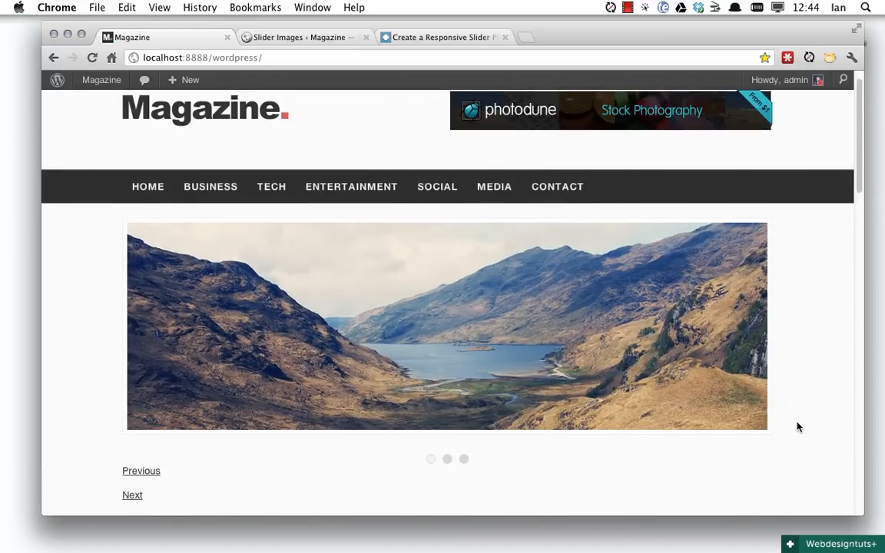
Scroll down the page to view the slider images in their figure frames.
{"action": "scroll", "scroll_direction": "down", "scroll_amount": 3}
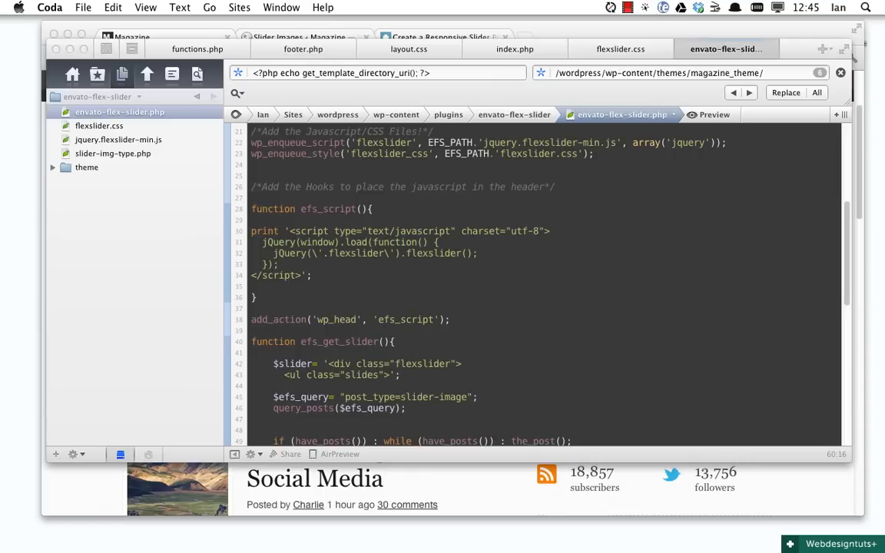
{"action": "mouse_move", "coordinate": [649, 40]}
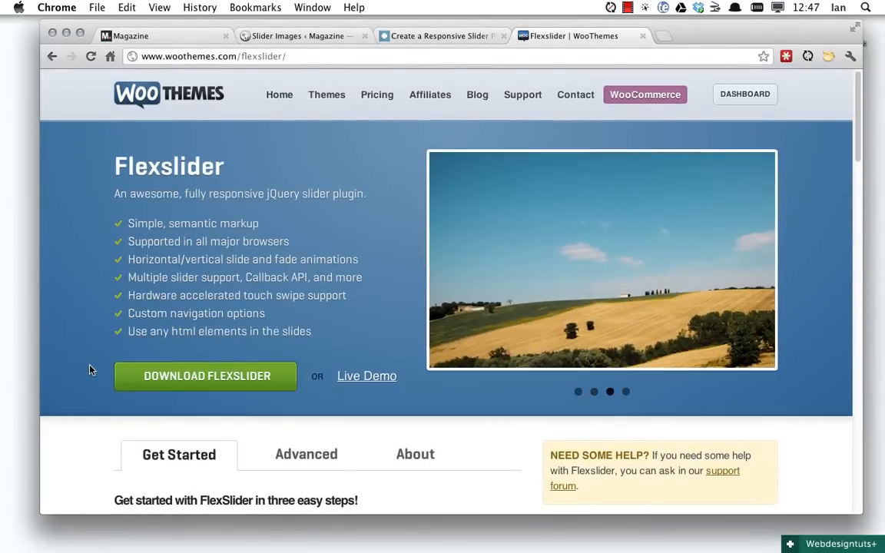
Scroll the FlexSlider docs to the options list and select the 'directionNav: true' line.
{"action": "scroll", "scroll_direction": "down", "scroll_amount": 3}
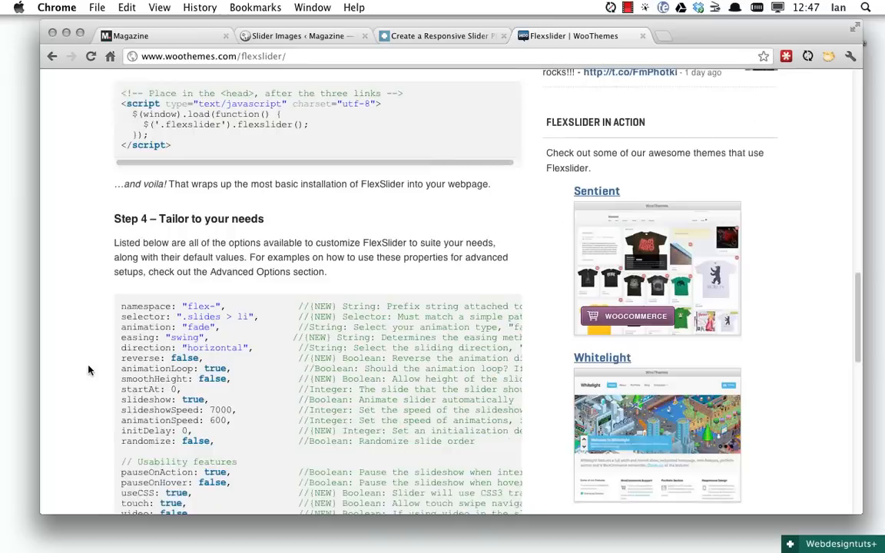
{"action": "scroll", "scroll_direction": "down", "scroll_amount": 3}
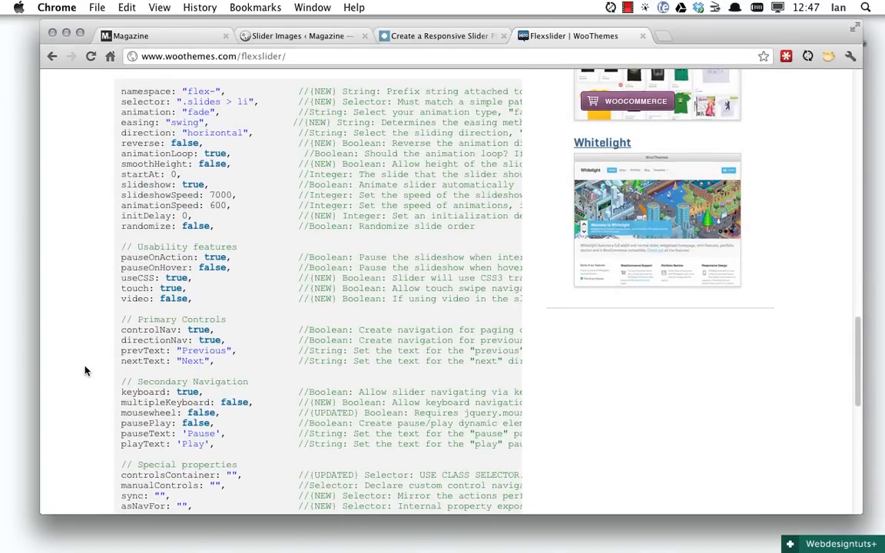
{"action": "double_click", "coordinate": [209, 340]}
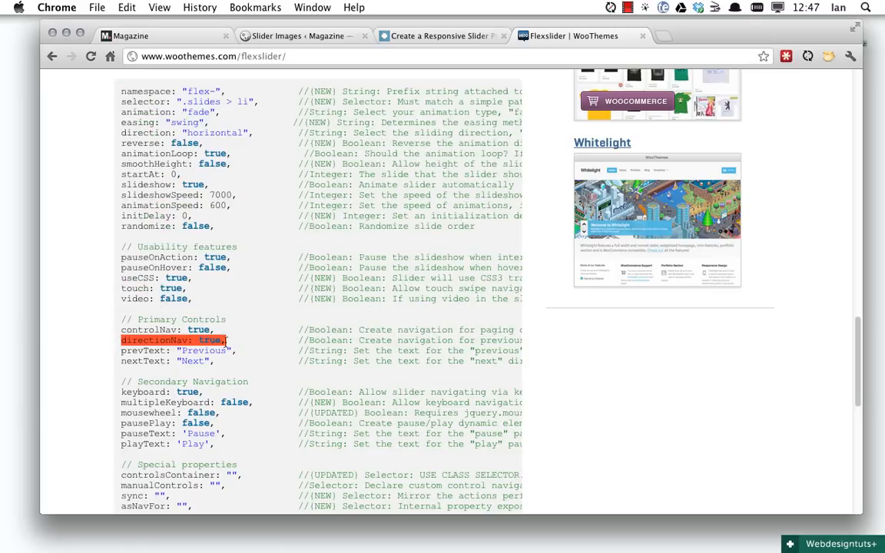
{"action": "mouse_move", "coordinate": [288, 153]}
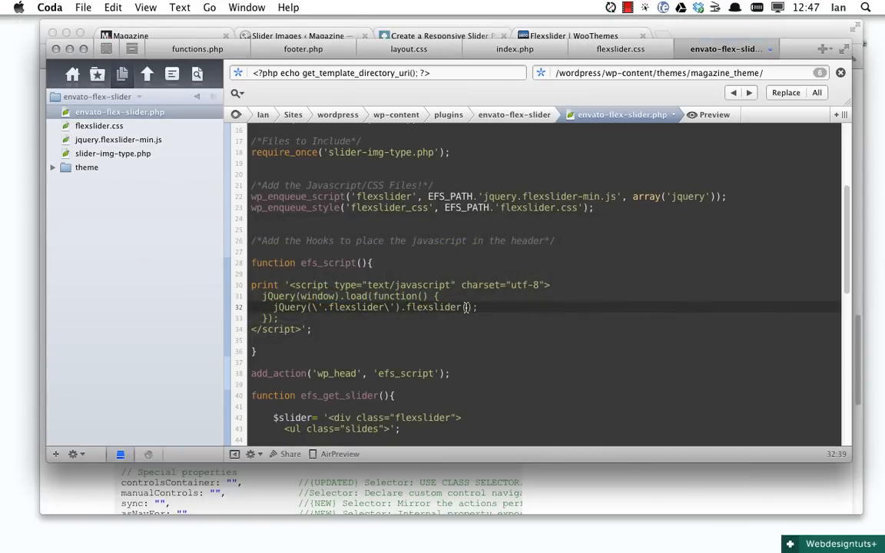
{"action": "mouse_move", "coordinate": [650, 339]}
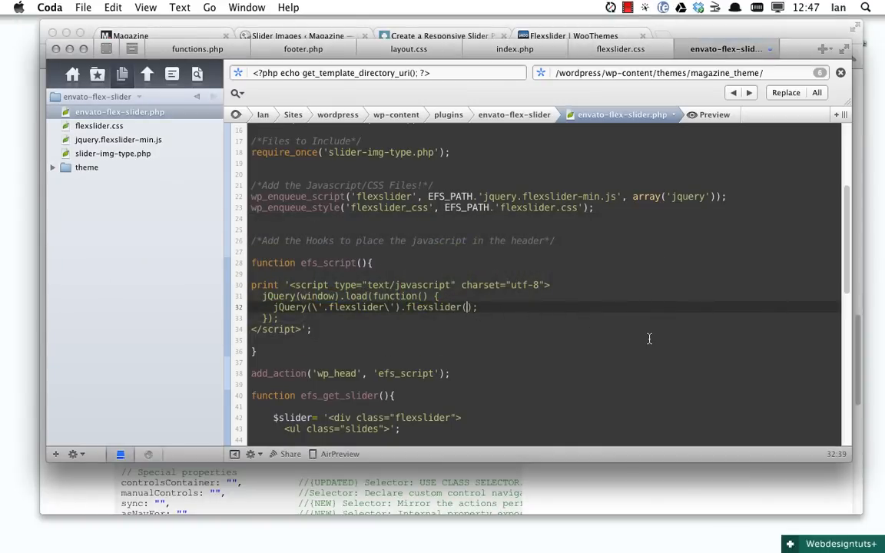
Pass flexslider() an options object setting directionNav to false.
{"action": "type", "text": "{"}
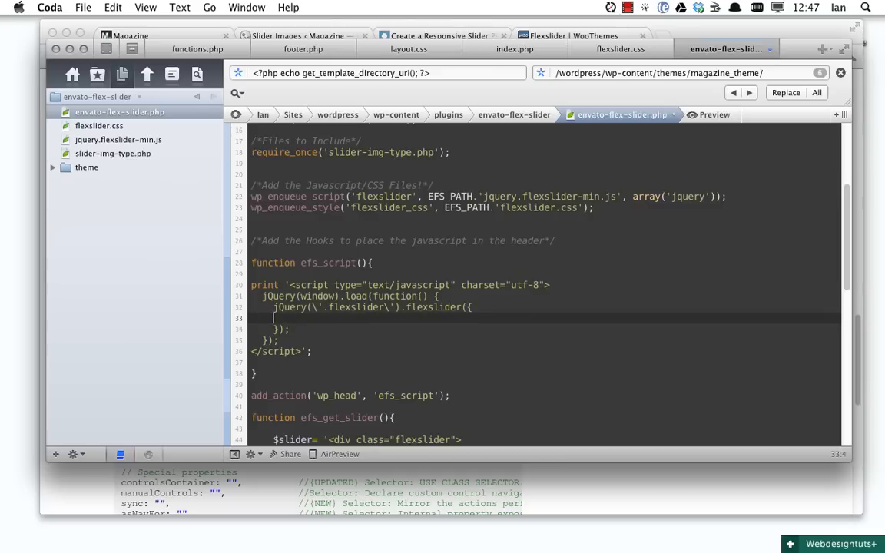
{"action": "type", "text": "directionNav: true,"}
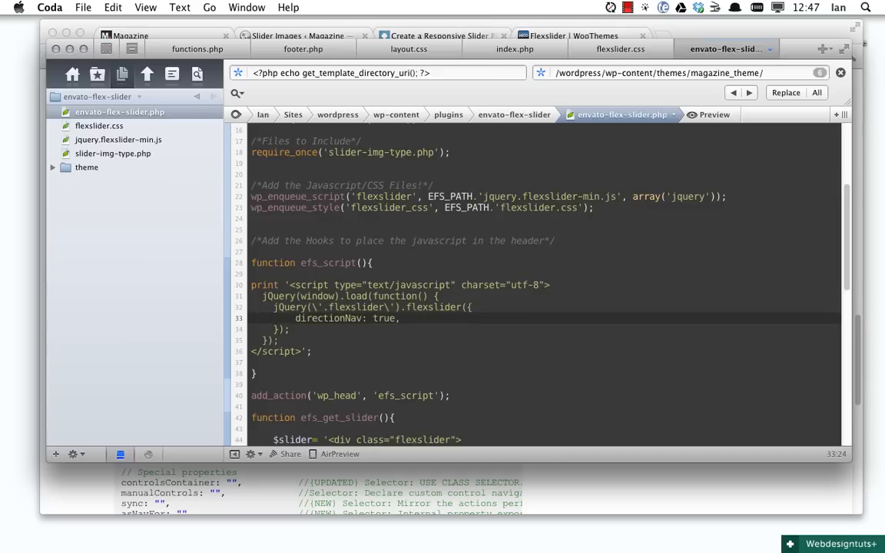
{"action": "key", "text": "BackSpace"}
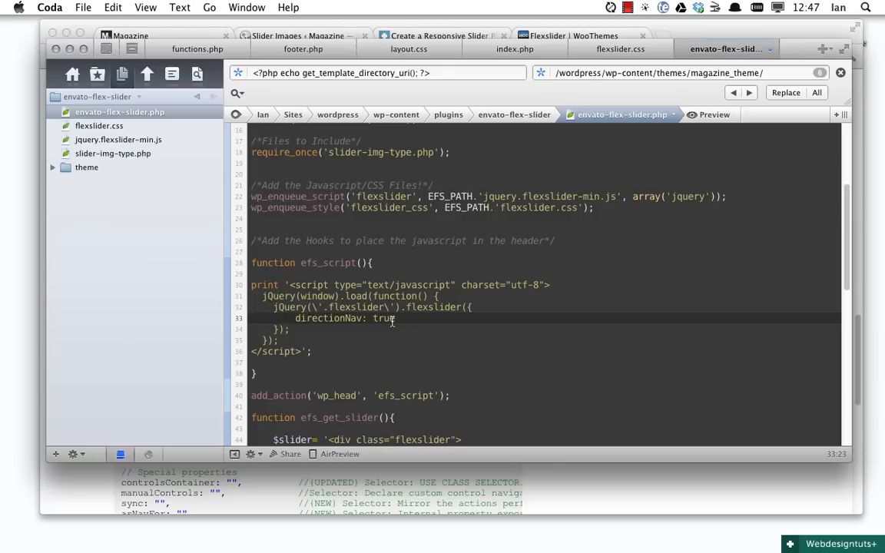
{"action": "type", "text": "fa"}
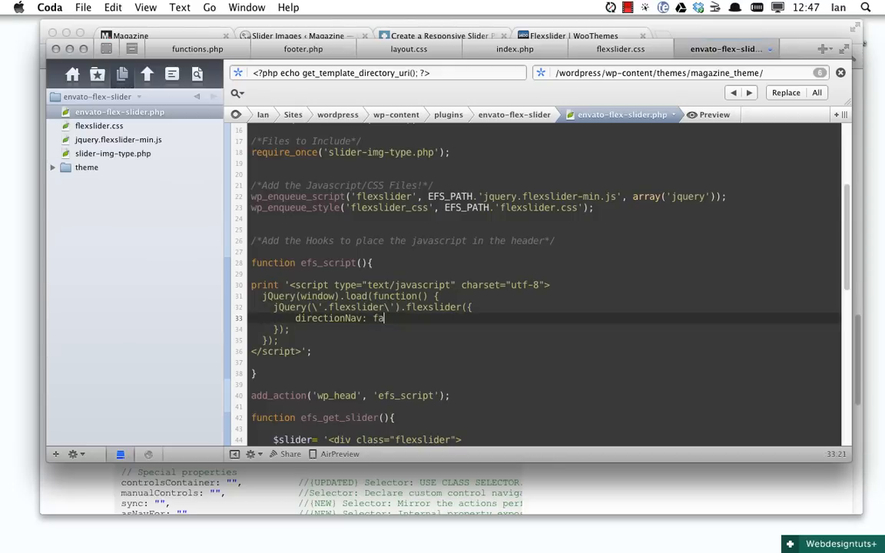
{"action": "type", "text": "lse"}
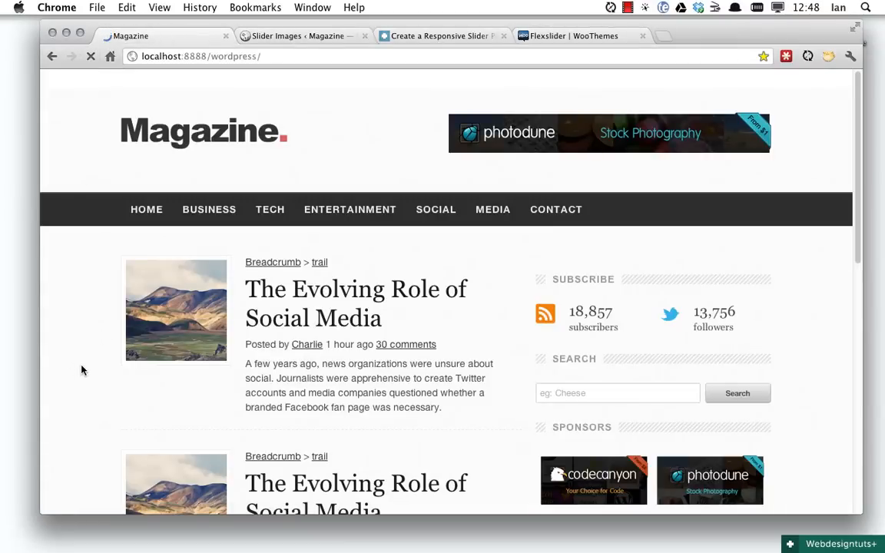
{"action": "mouse_move", "coordinate": [80, 365]}
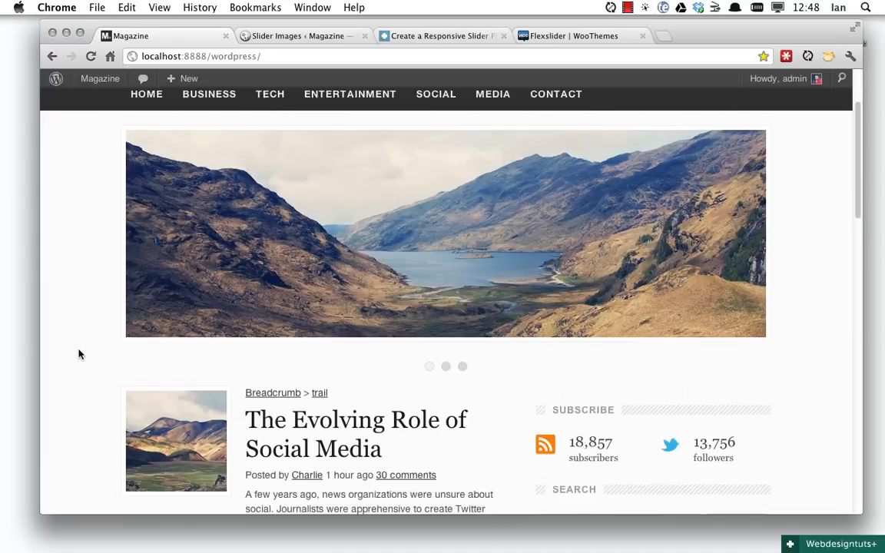
Scroll through the reloaded homepage, confirming the slider has paging dots but no Previous/Next links.
{"action": "scroll", "scroll_direction": "down", "scroll_amount": 3}
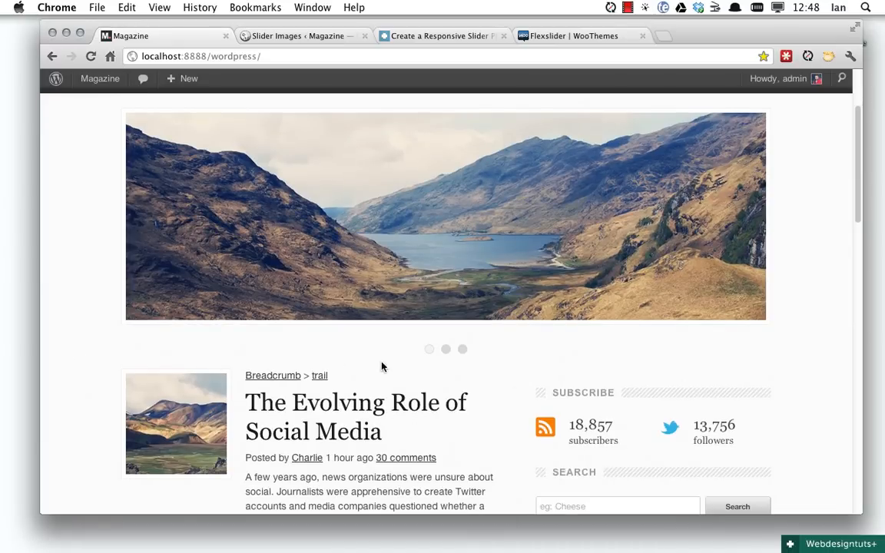
{"action": "left_click", "coordinate": [462, 349]}
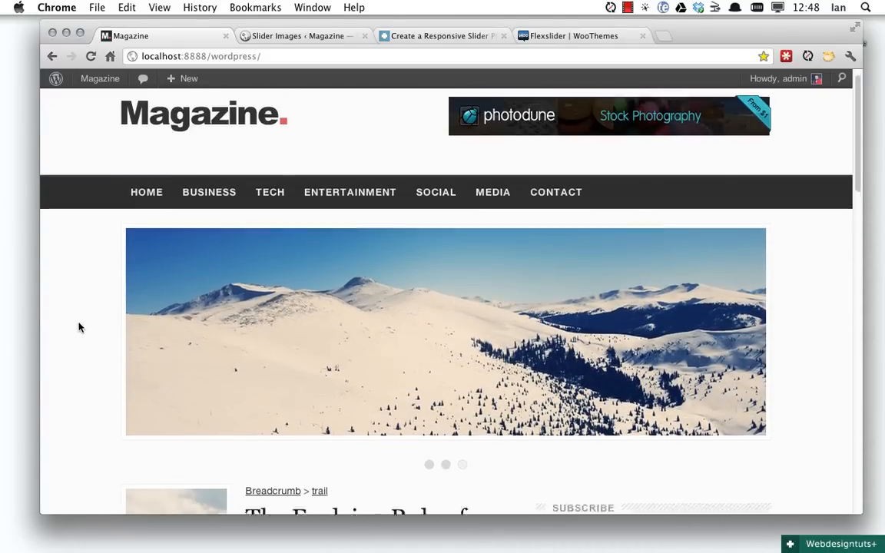
{"action": "scroll", "scroll_direction": "down", "scroll_amount": 3}
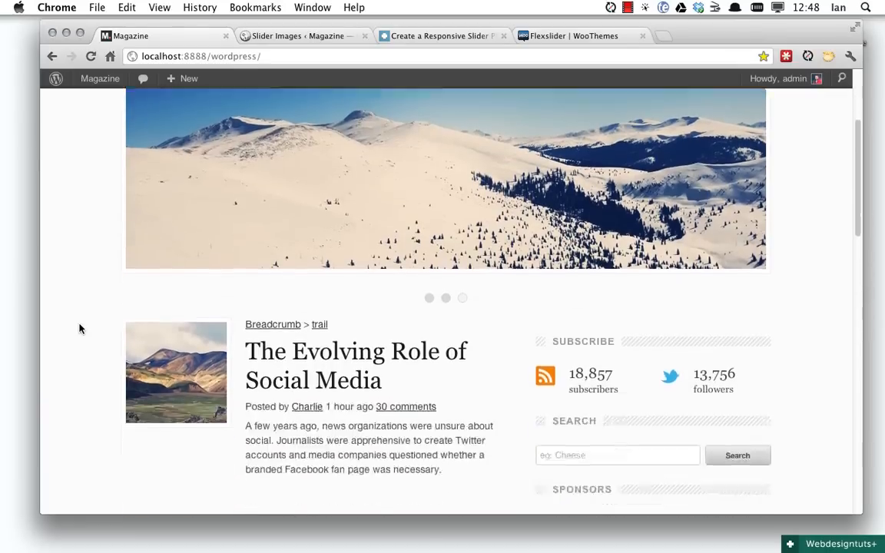
{"action": "scroll", "scroll_direction": "down", "scroll_amount": 3}
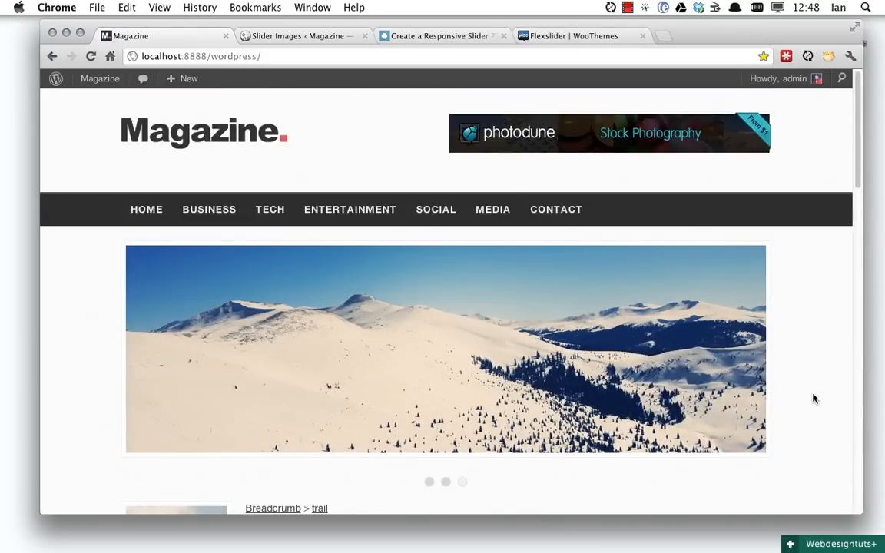
{"action": "scroll", "scroll_direction": "down", "scroll_amount": 3}
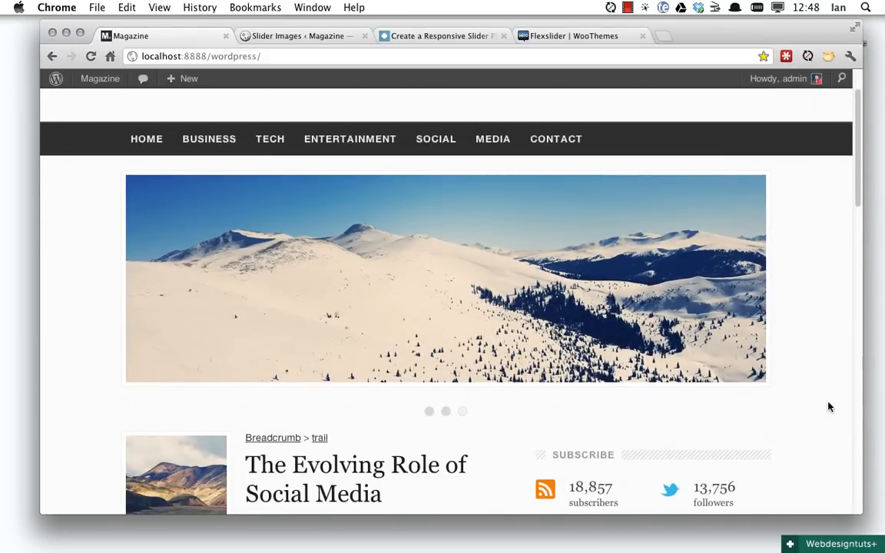
{"action": "scroll", "scroll_direction": "down", "scroll_amount": 3}
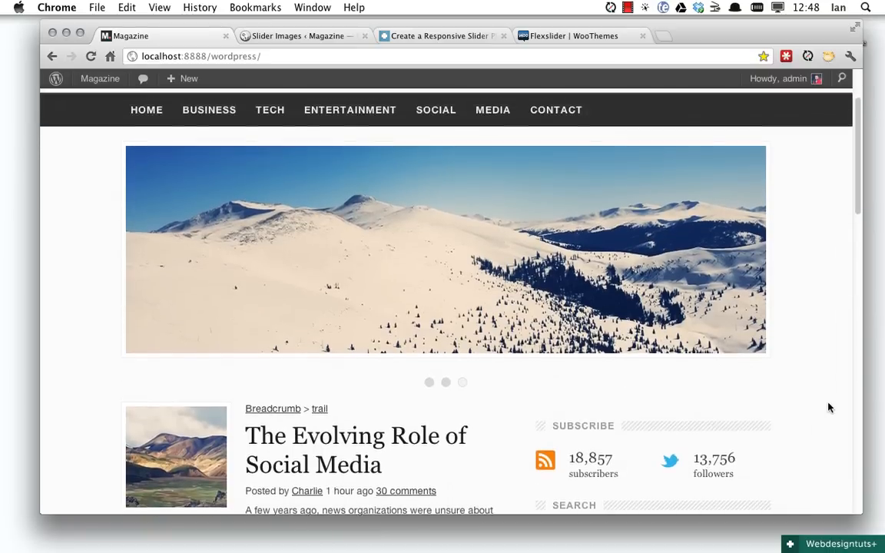
{"action": "scroll", "scroll_direction": "down", "scroll_amount": 3}
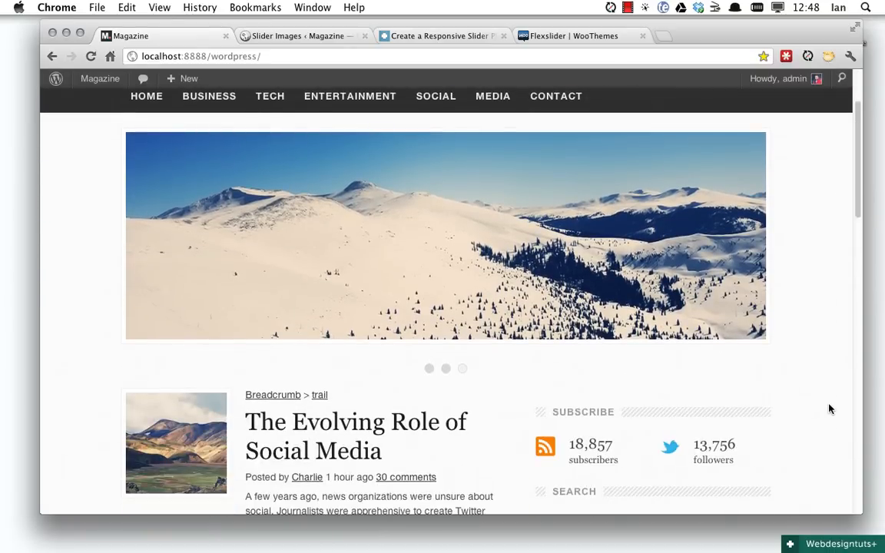
{"action": "scroll", "scroll_direction": "down", "scroll_amount": 3}
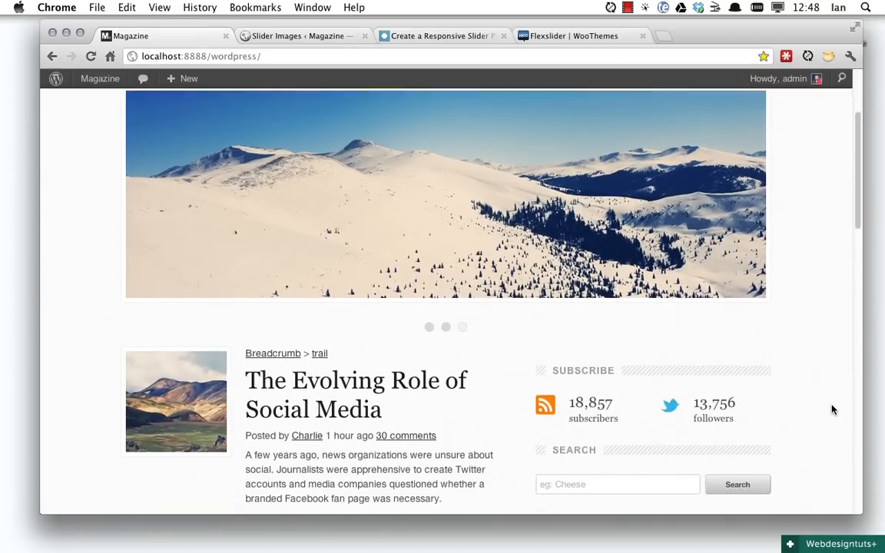
{"action": "scroll", "scroll_direction": "down", "scroll_amount": 3}
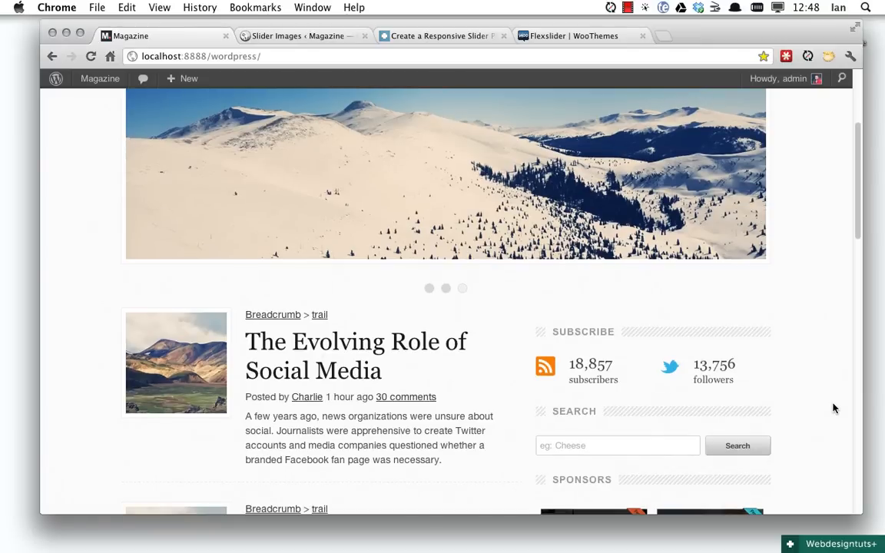
{"action": "scroll", "scroll_direction": "up", "scroll_amount": 3}
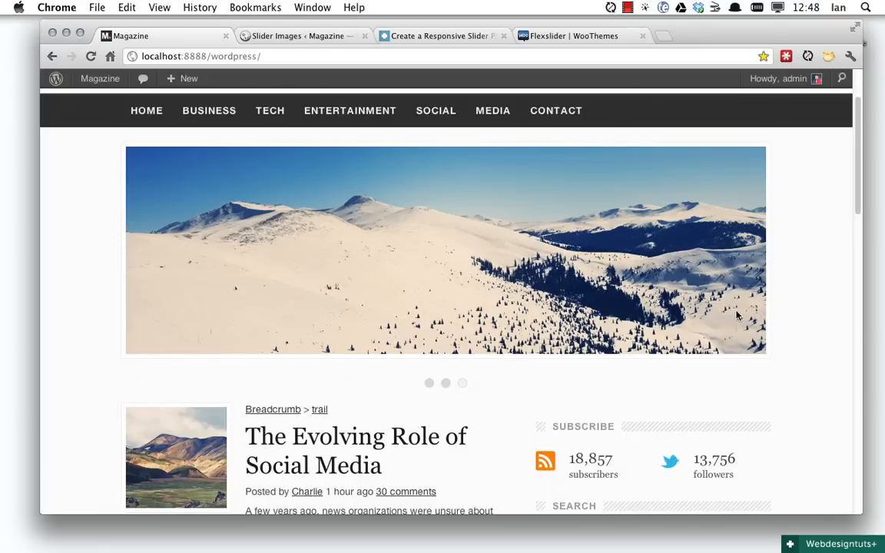
{"action": "mouse_move", "coordinate": [811, 321]}
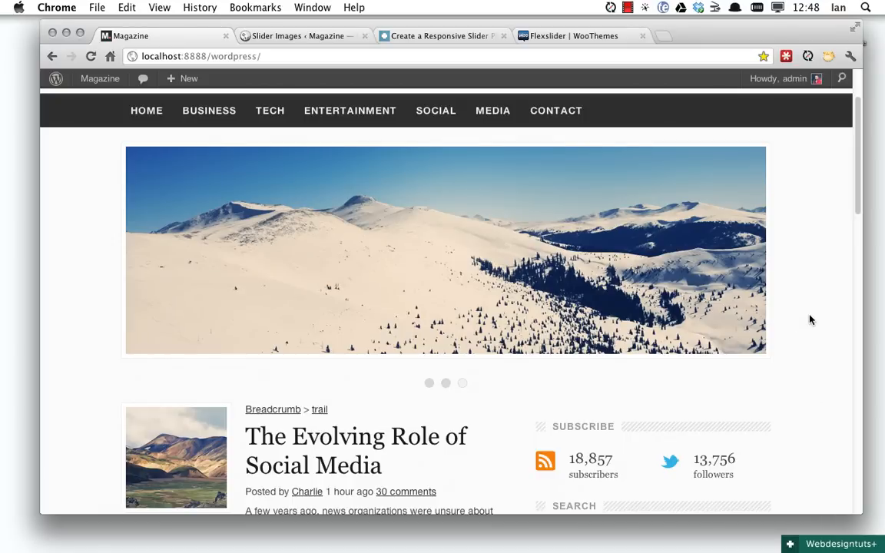
{"action": "scroll", "scroll_direction": "down", "scroll_amount": 3}
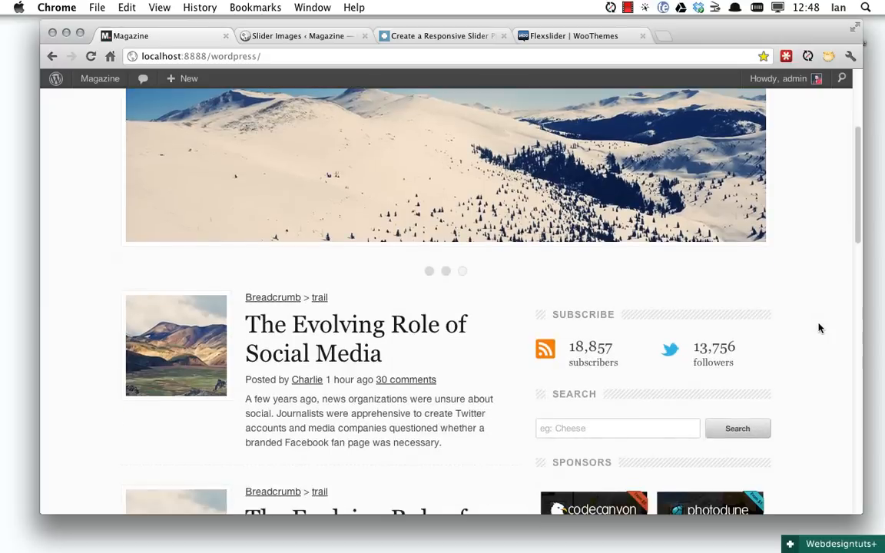
{"action": "scroll", "scroll_direction": "down", "scroll_amount": 3}
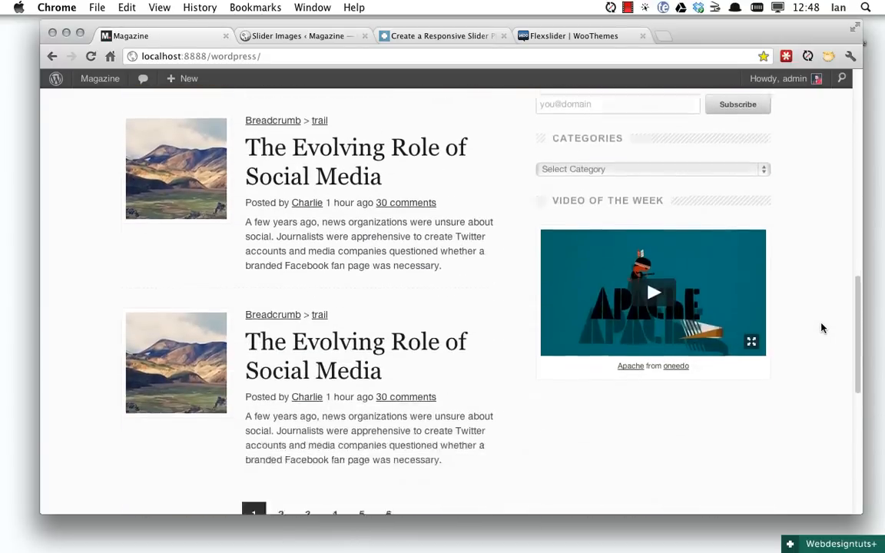
{"action": "scroll", "scroll_direction": "down", "scroll_amount": 3}
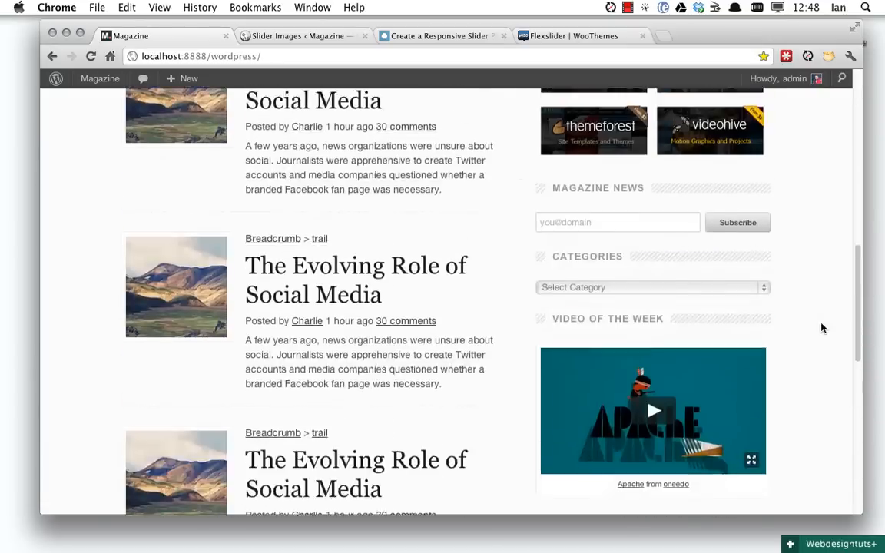
{"action": "scroll", "scroll_direction": "up", "scroll_amount": 3}
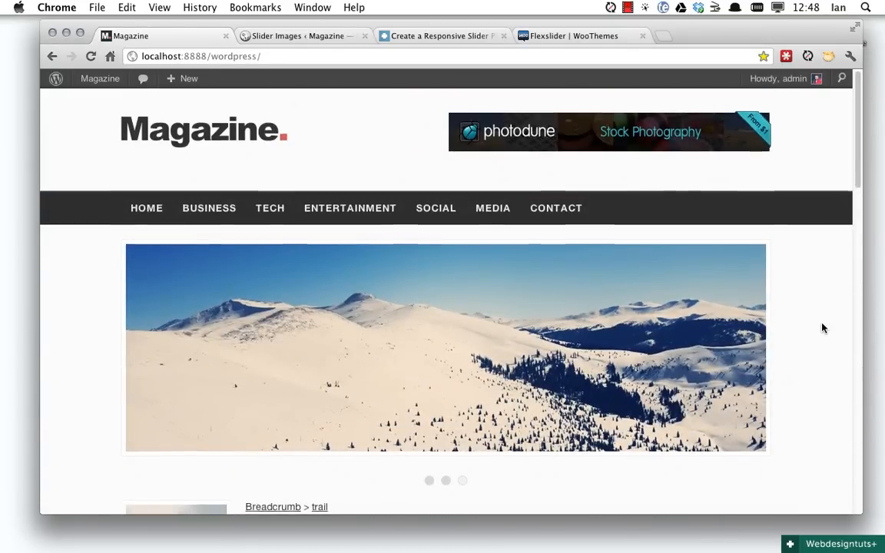
{"action": "scroll", "scroll_direction": "down", "scroll_amount": 3}
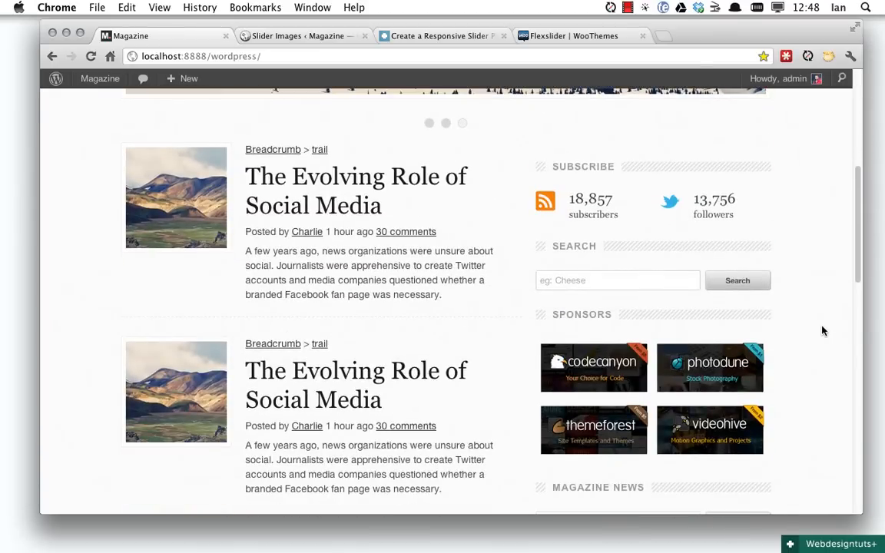
{"action": "scroll", "scroll_direction": "down", "scroll_amount": 3}
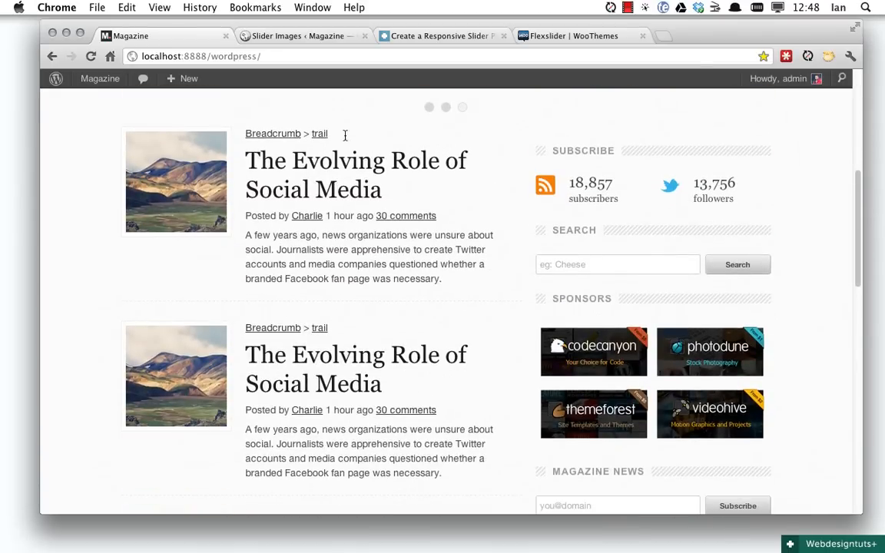
{"action": "mouse_move", "coordinate": [495, 312]}
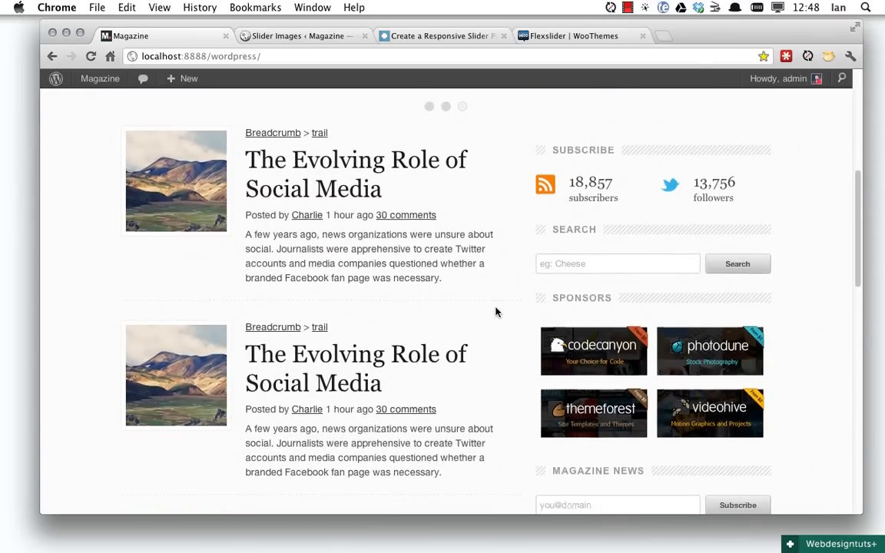
{"action": "scroll", "scroll_direction": "down", "scroll_amount": 3}
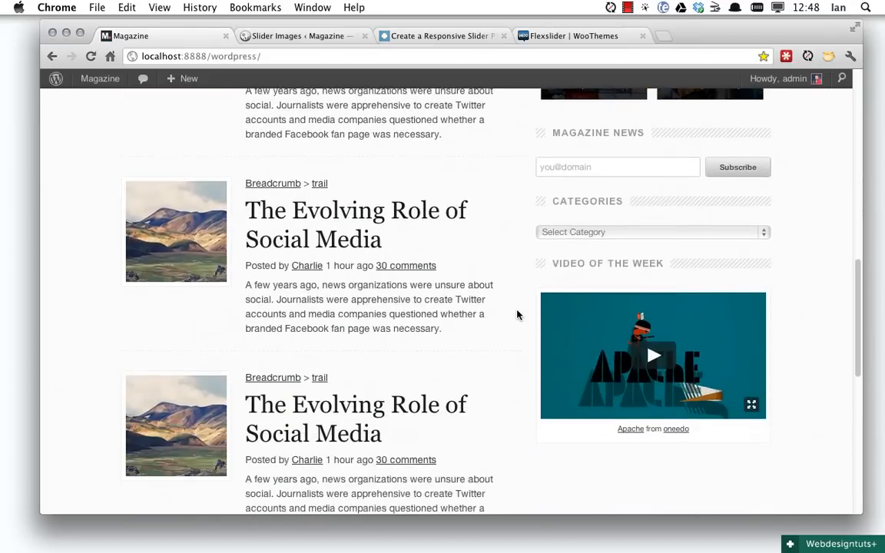